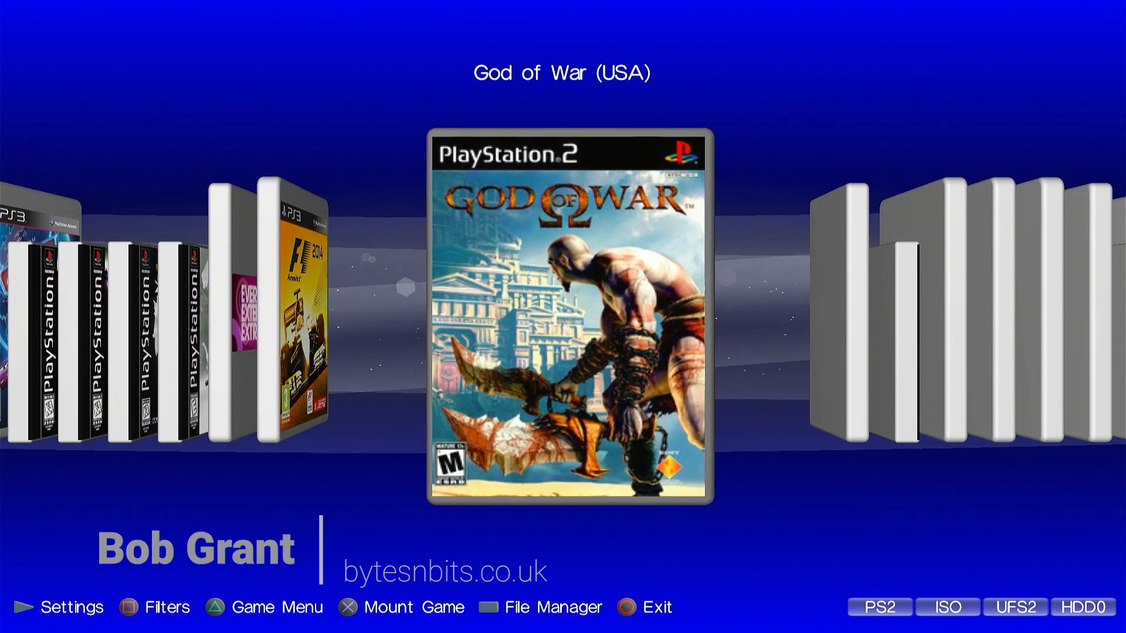
Copy the Last of Us folder from ntfs0://GAMES to dev_hdd0/GAMES, confirming the 29286MB prompt.
{"action": "key", "text": "Right"}
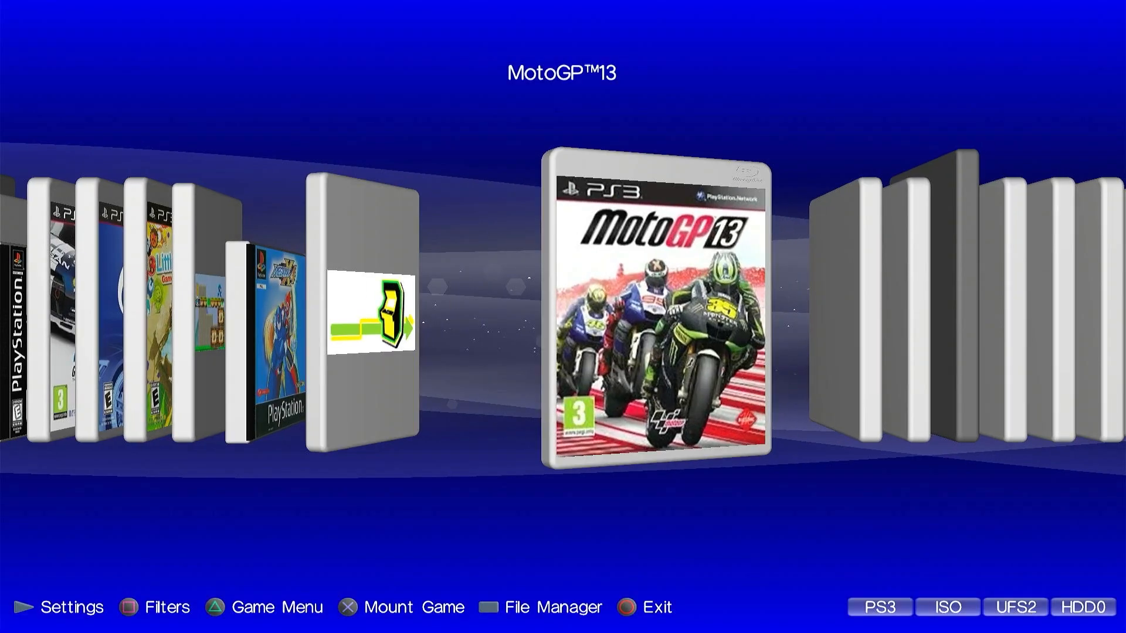
{"action": "scroll", "scroll_direction": "right", "scroll_amount": 3}
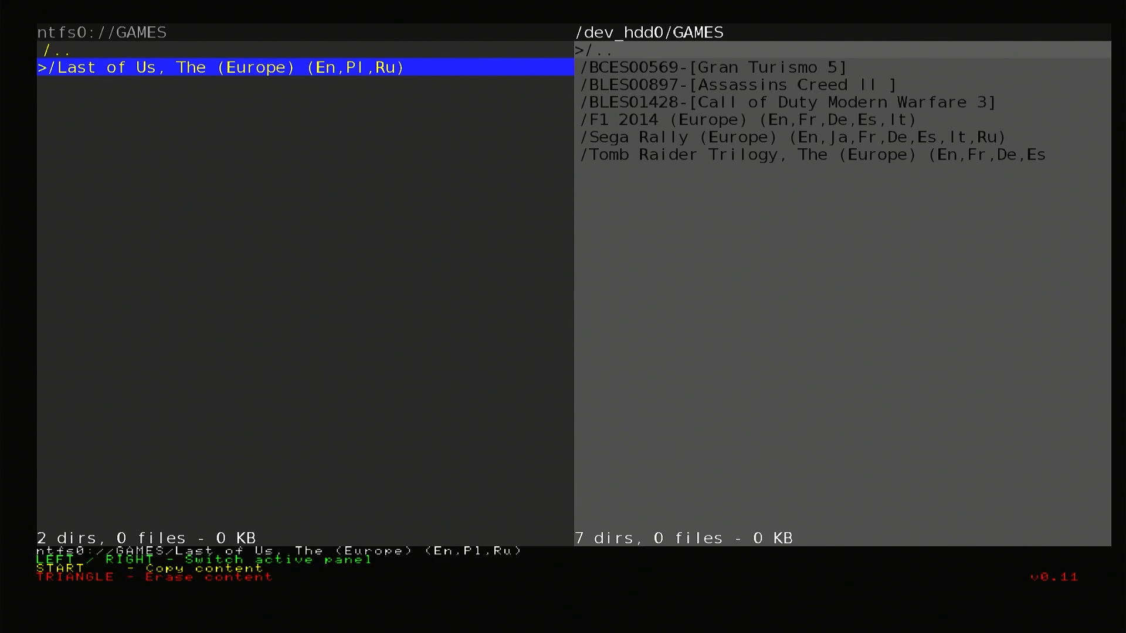
{"action": "key", "text": "START"}
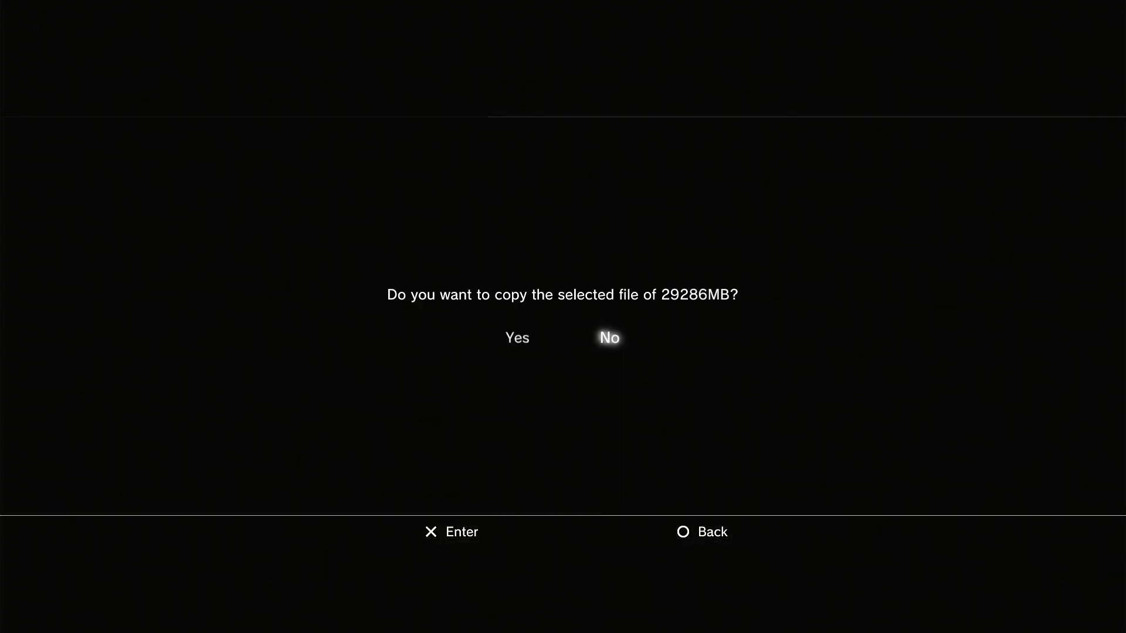
{"action": "left_click", "coordinate": [517, 338]}
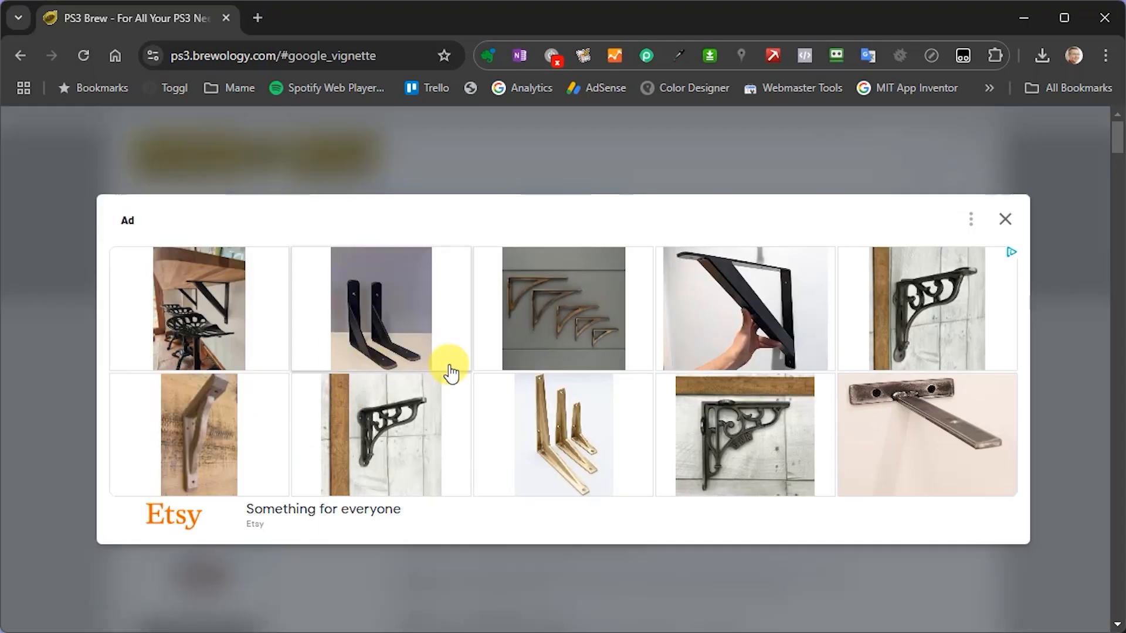
Dismiss the advert and browse Brewology's Homebrew section down to webMAN MOD.
{"action": "left_click", "coordinate": [1005, 218]}
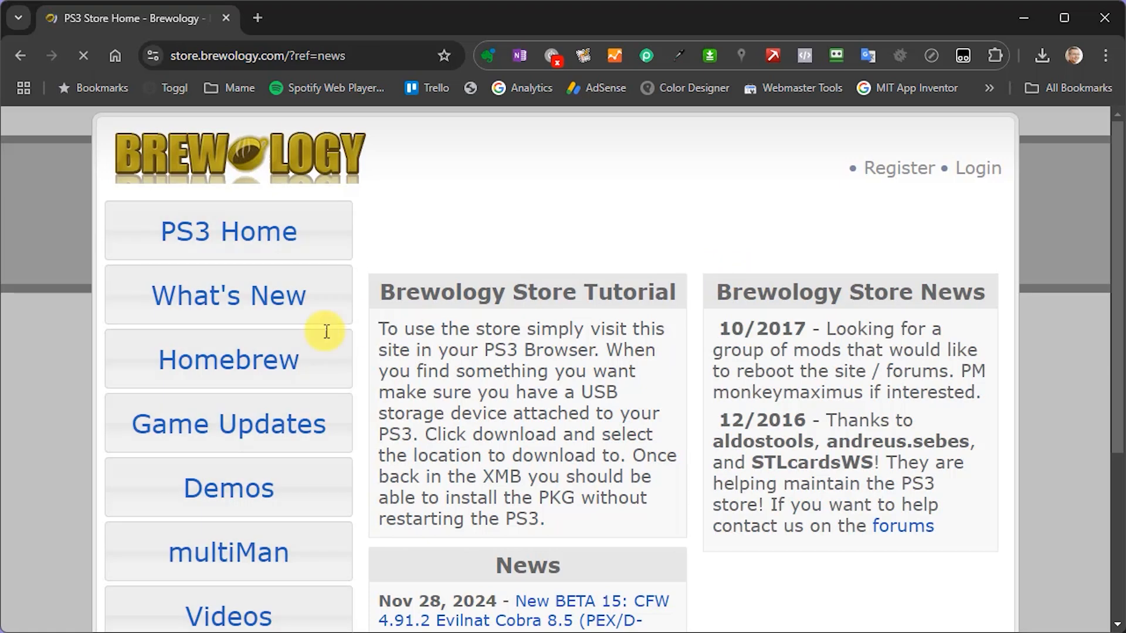
{"action": "left_click", "coordinate": [228, 360]}
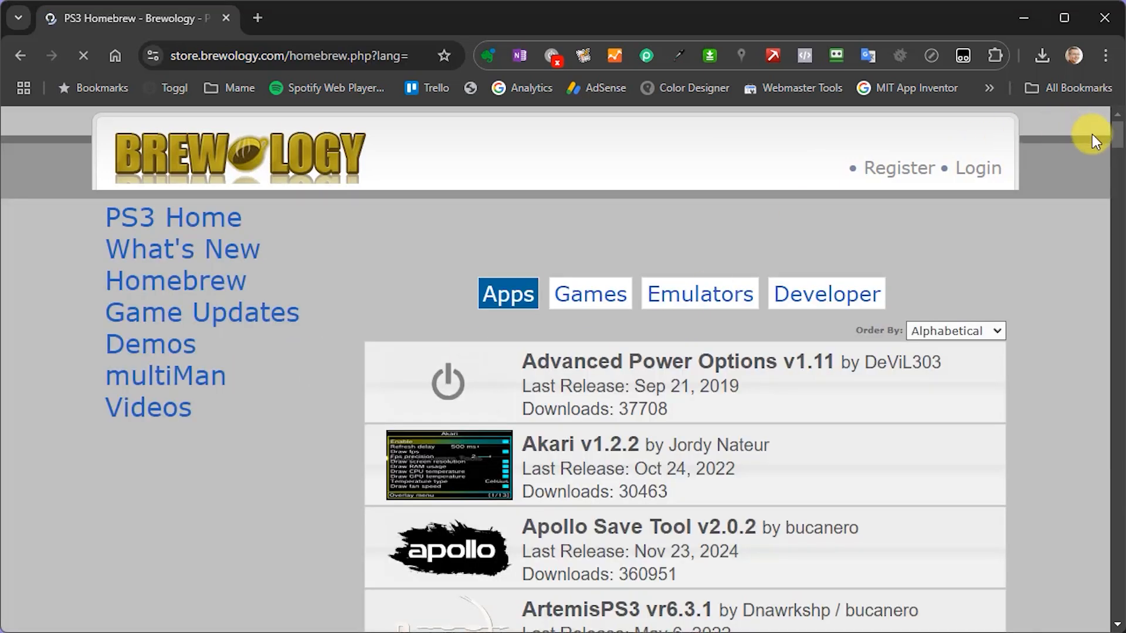
{"action": "scroll", "scroll_direction": "down", "scroll_amount": 3}
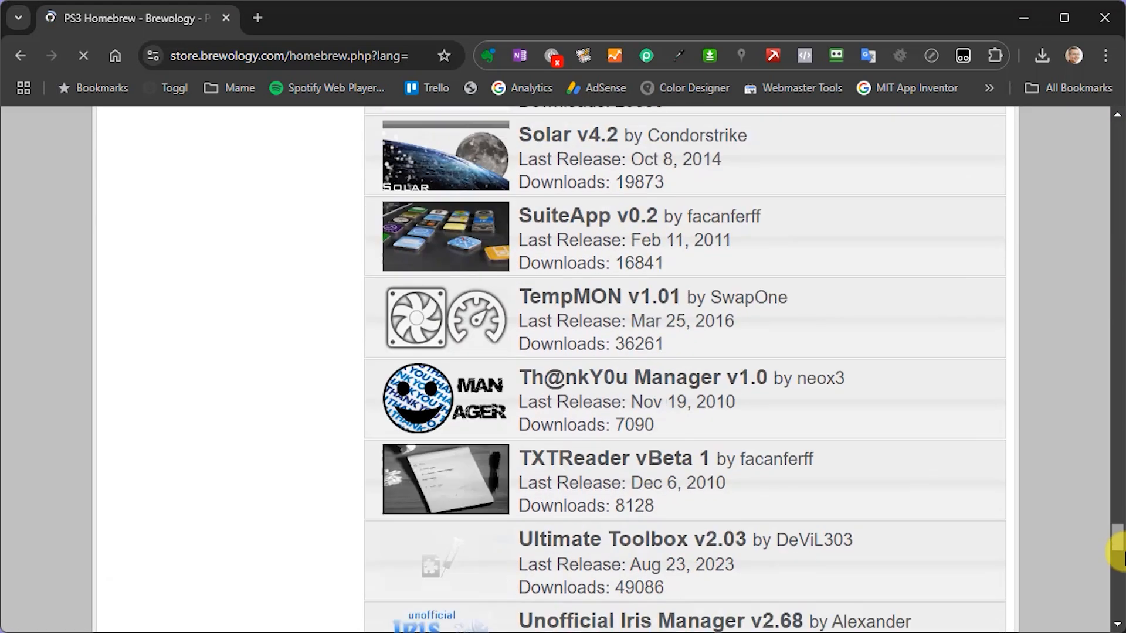
{"action": "scroll", "scroll_direction": "down", "scroll_amount": 3}
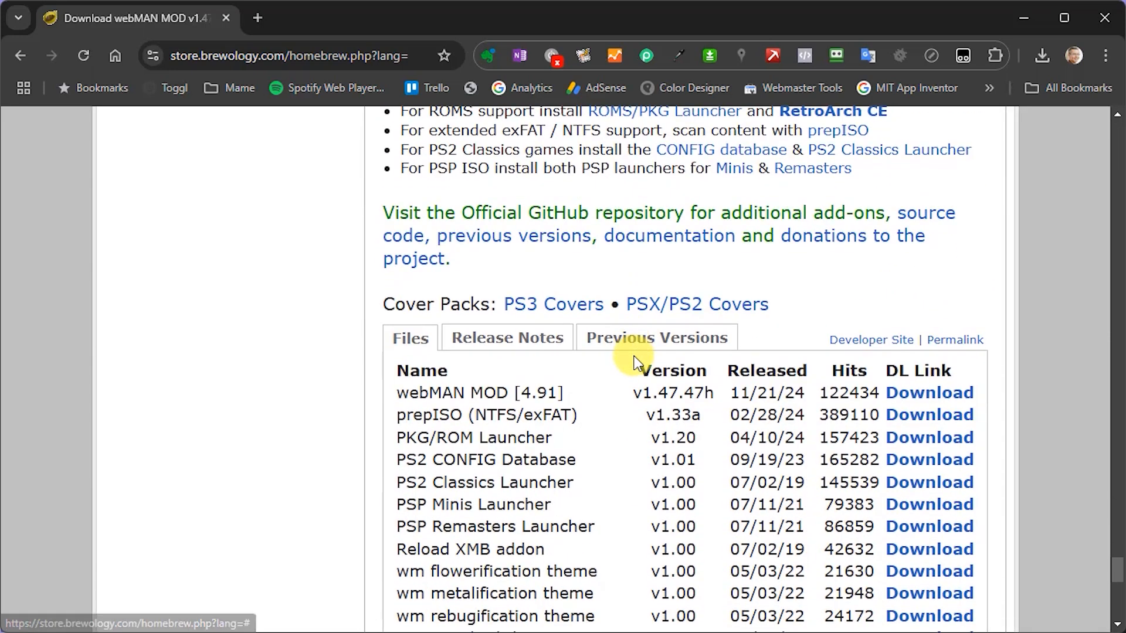
{"action": "scroll", "scroll_direction": "down", "scroll_amount": 3}
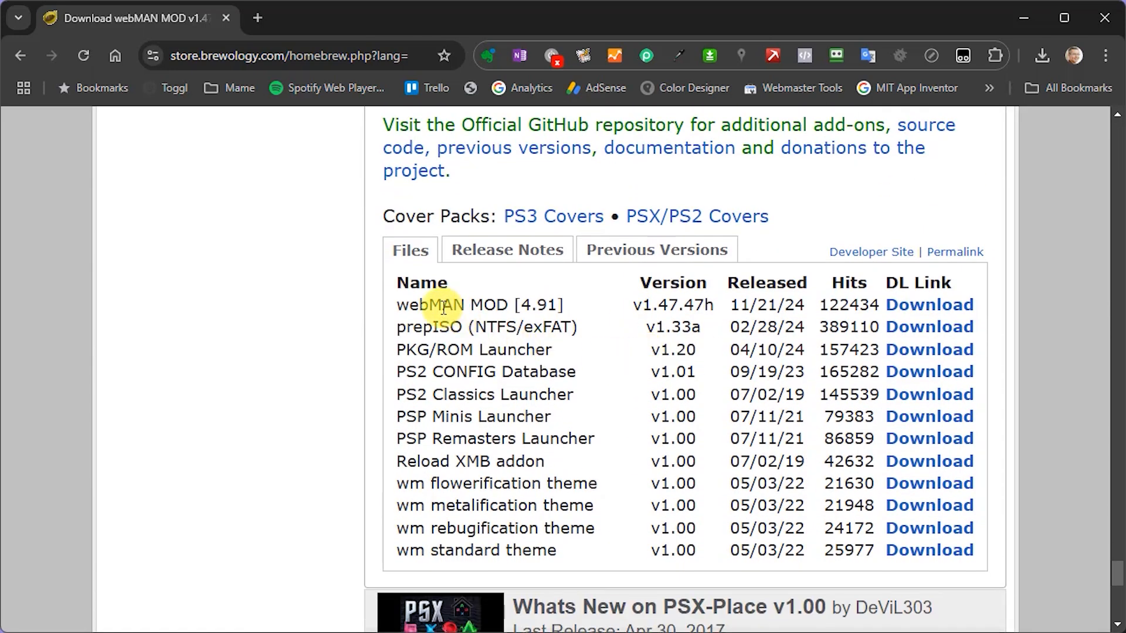
{"action": "mouse_move", "coordinate": [930, 311]}
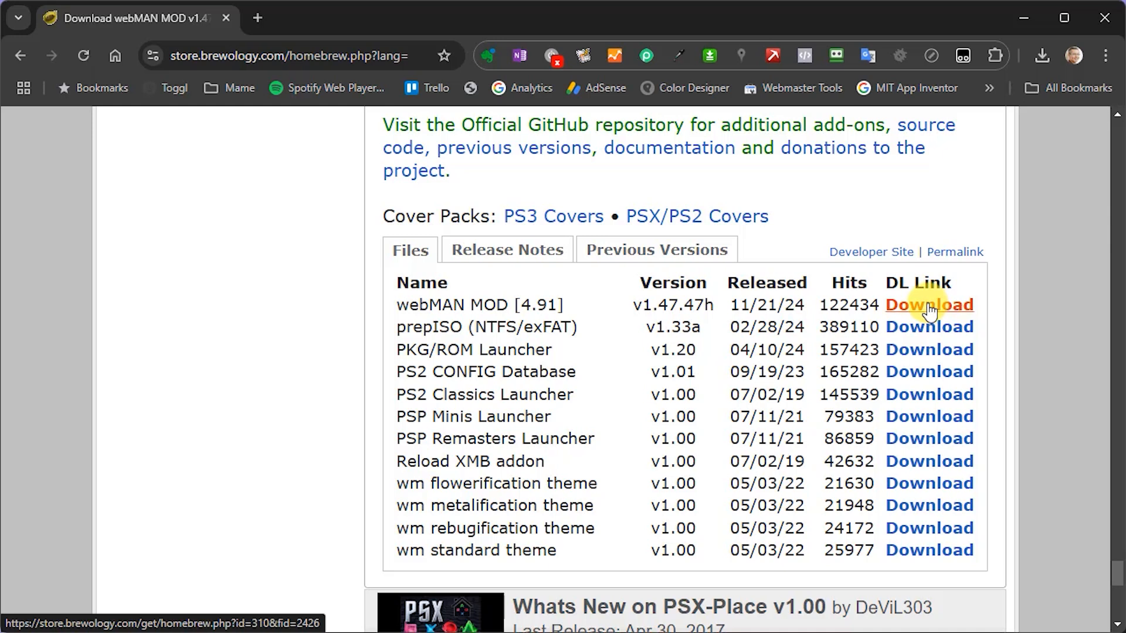
Download the webMAN MOD [4.91] package and choose a save location under This PC.
{"action": "left_click", "coordinate": [928, 305]}
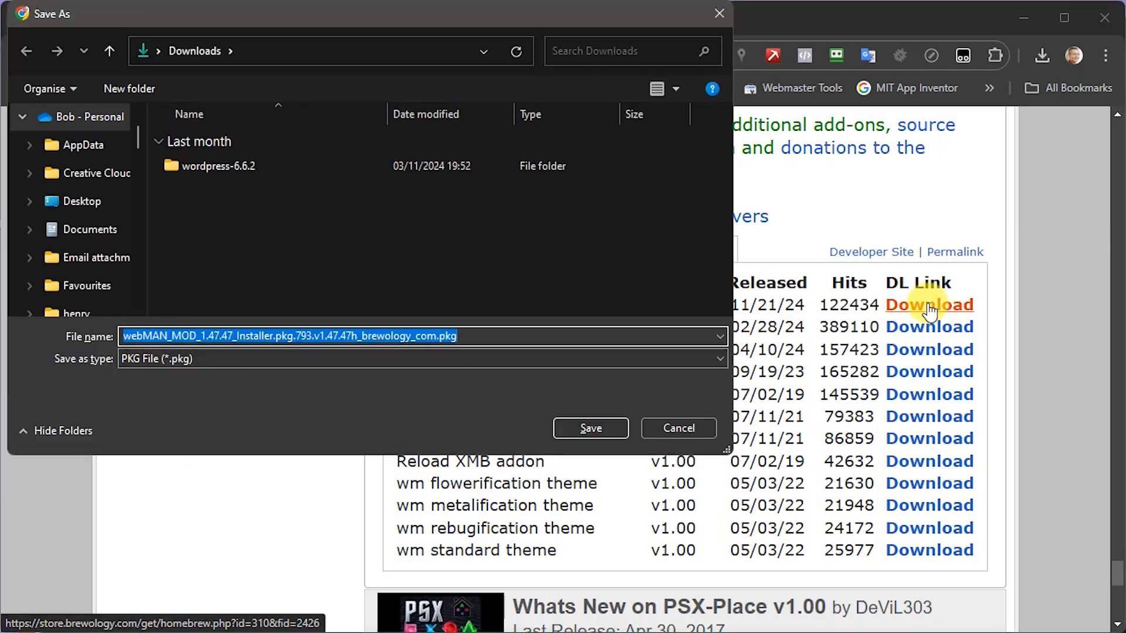
{"action": "mouse_move", "coordinate": [145, 159]}
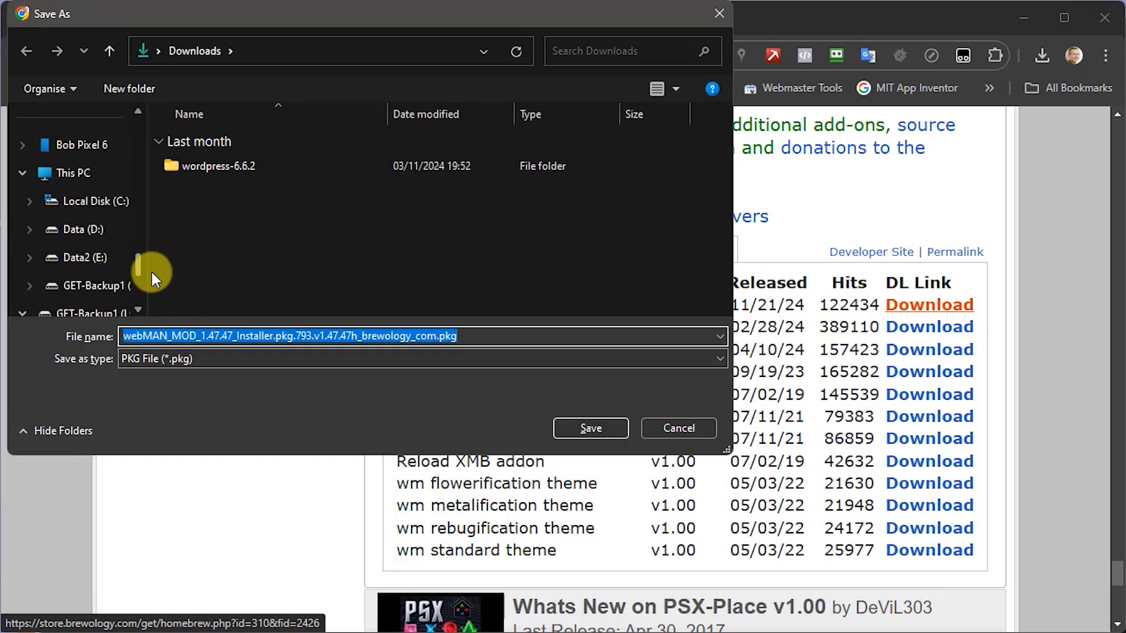
{"action": "left_click", "coordinate": [94, 230]}
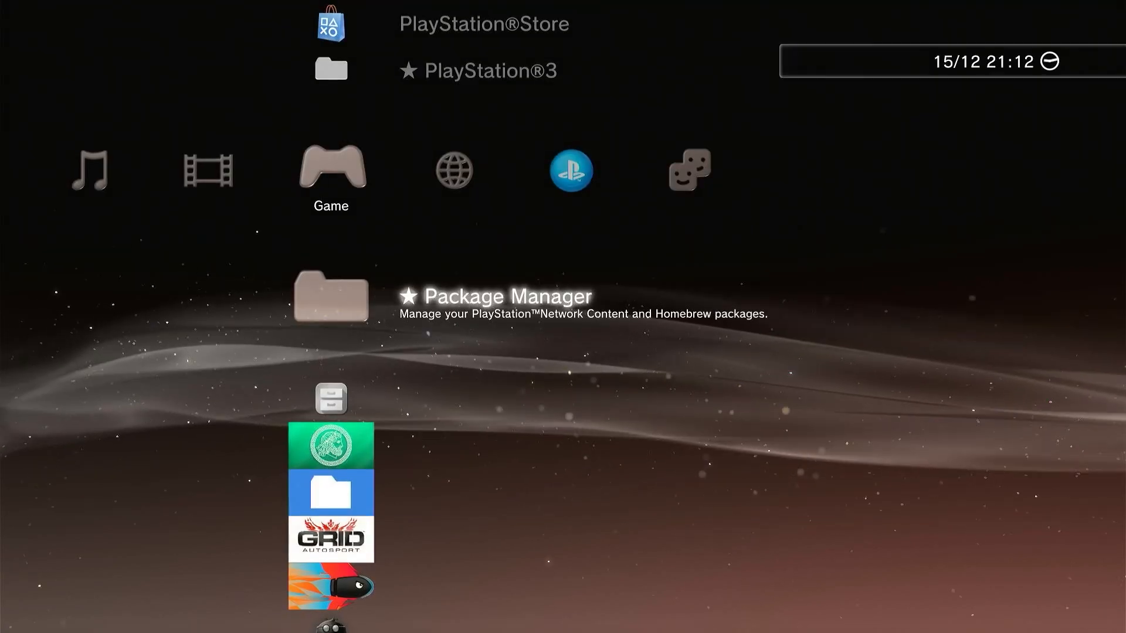
Delete the webMAN MOD 1.47.47 Installer entry from the XMB Game column.
{"action": "scroll", "scroll_direction": "down", "scroll_amount": 3}
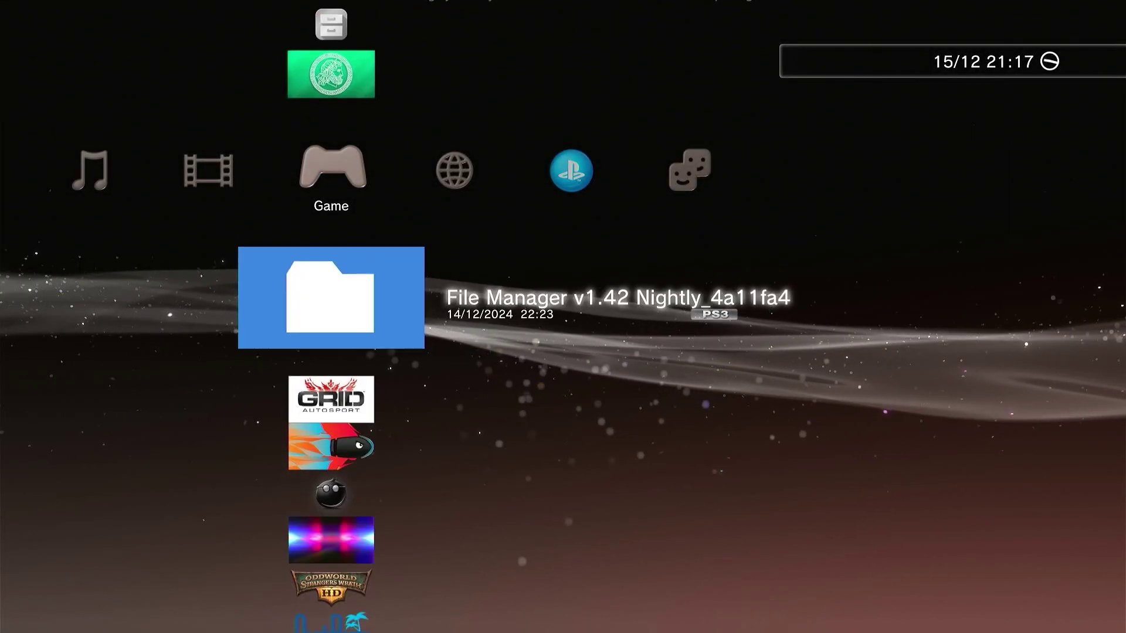
{"action": "scroll", "scroll_direction": "down", "scroll_amount": 3}
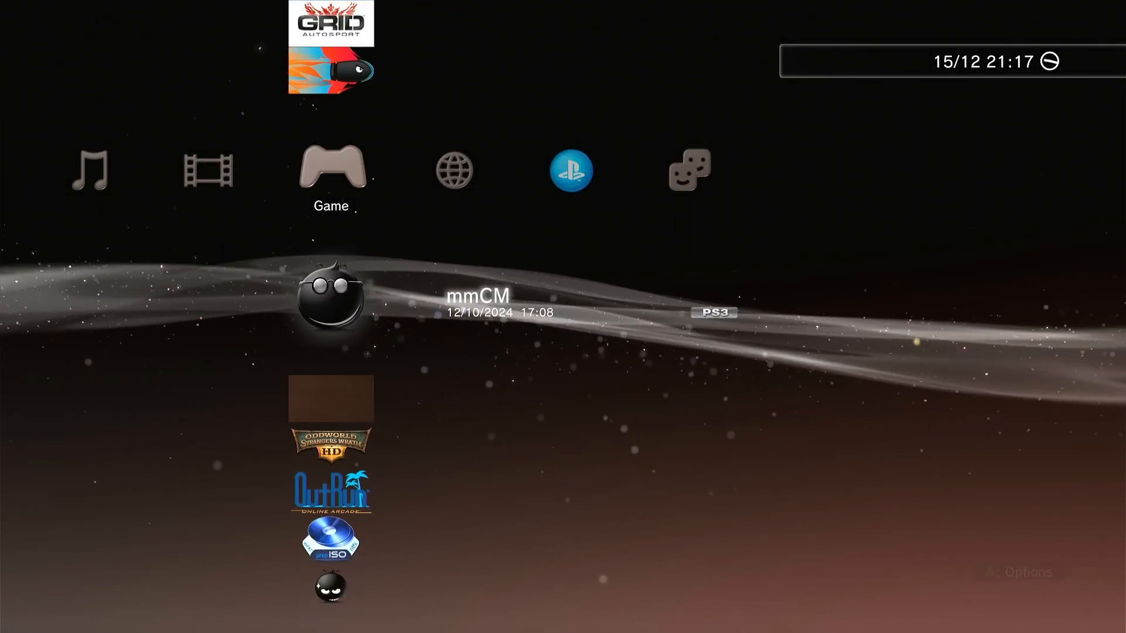
{"action": "key", "text": "Down"}
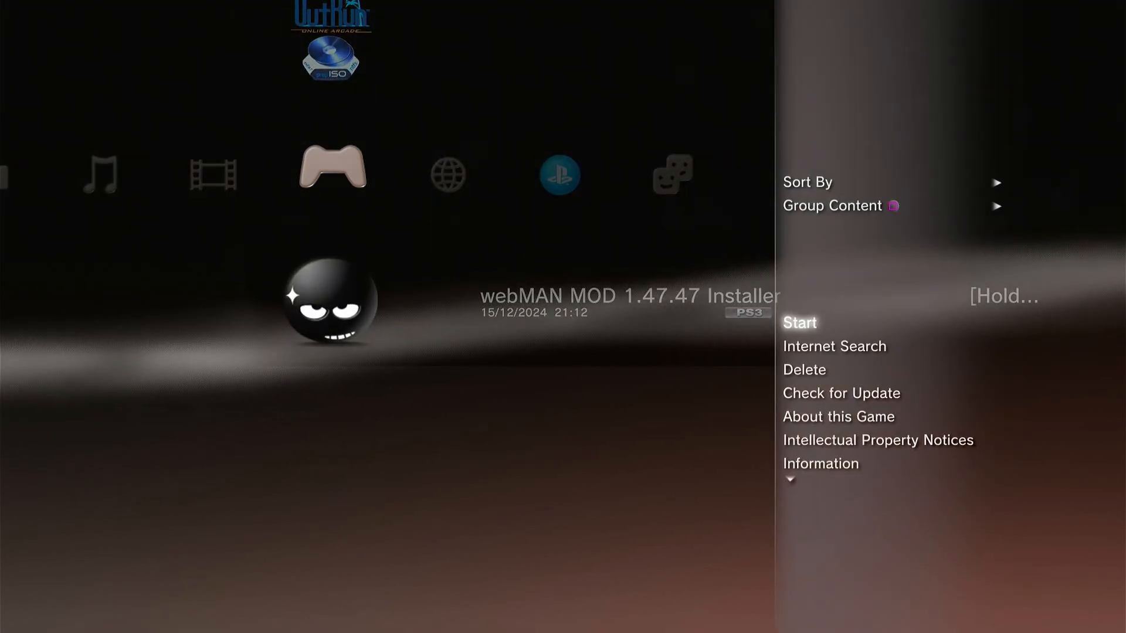
{"action": "key", "text": "down"}
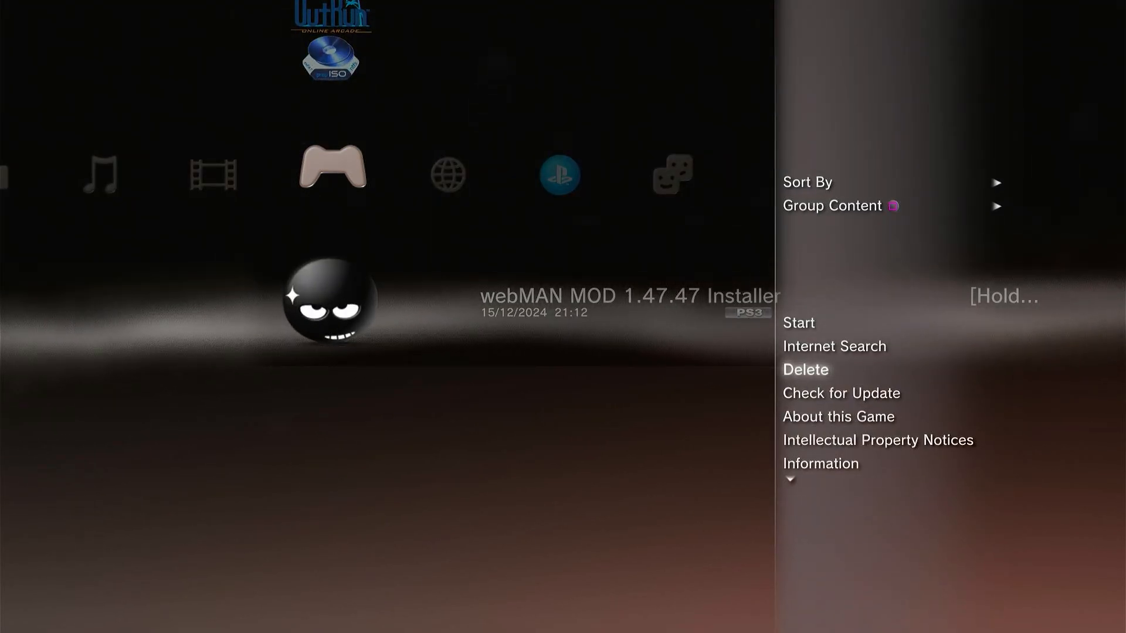
{"action": "left_click", "coordinate": [805, 370]}
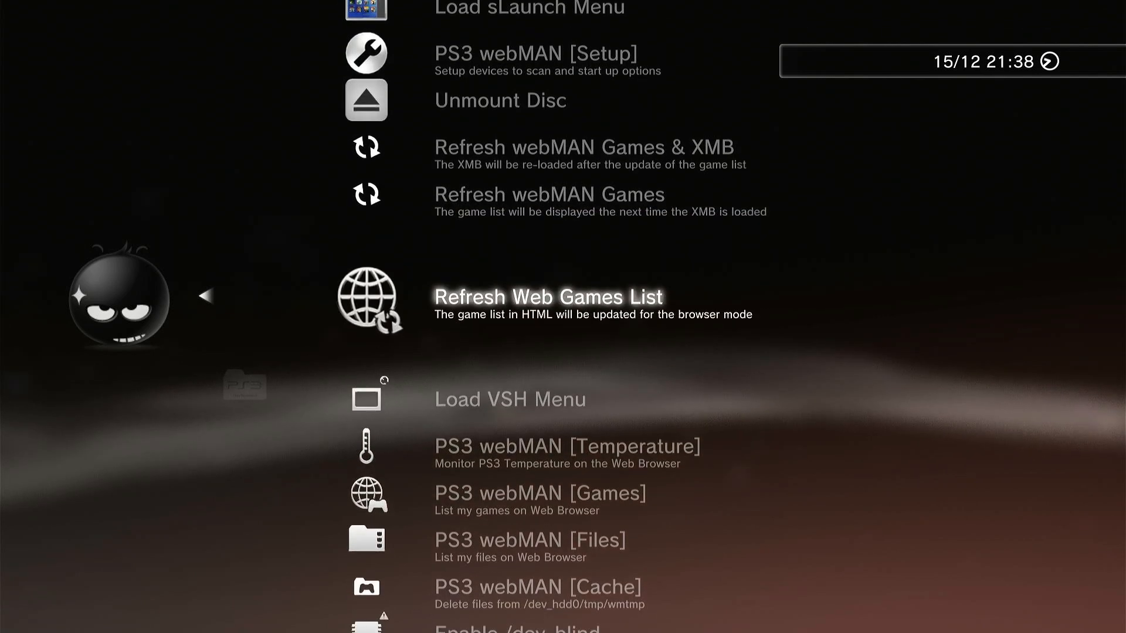
Scroll past the webMAN tools into the PlayStation 3 game list down to LittleBigPlanet Karting.
{"action": "scroll", "scroll_direction": "down", "scroll_amount": 3}
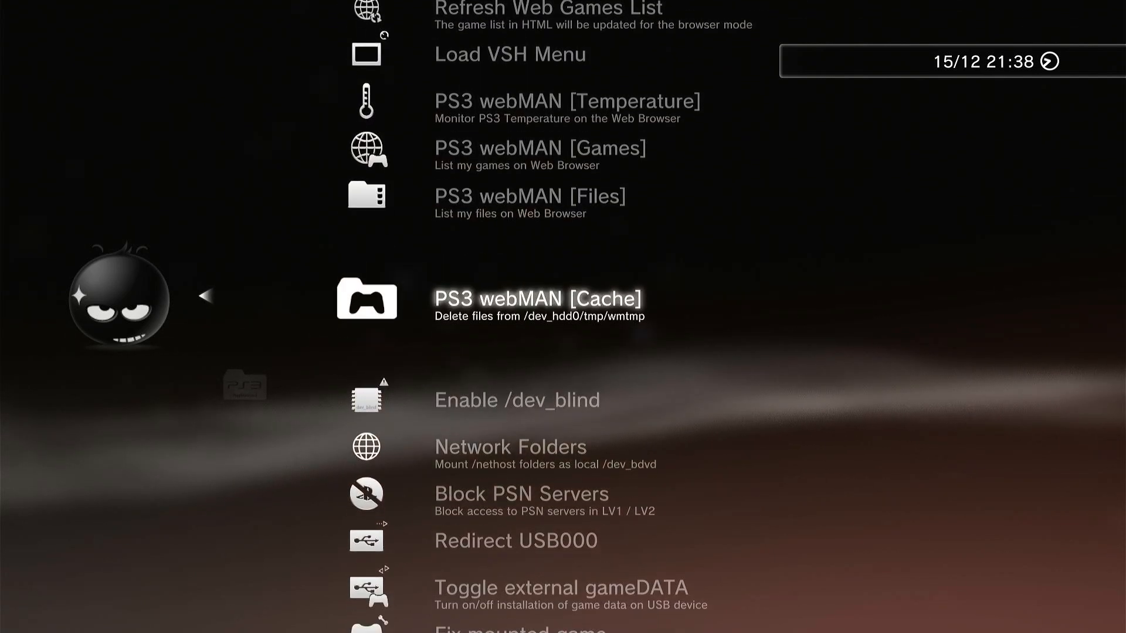
{"action": "scroll", "scroll_direction": "down", "scroll_amount": 3}
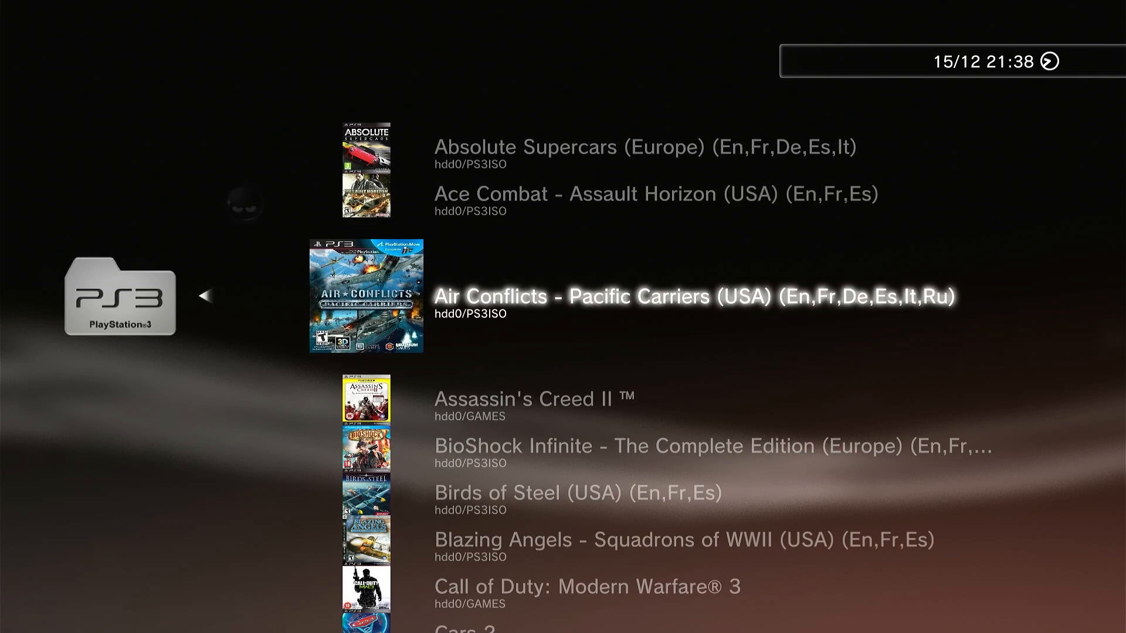
{"action": "scroll", "scroll_direction": "down", "scroll_amount": 3}
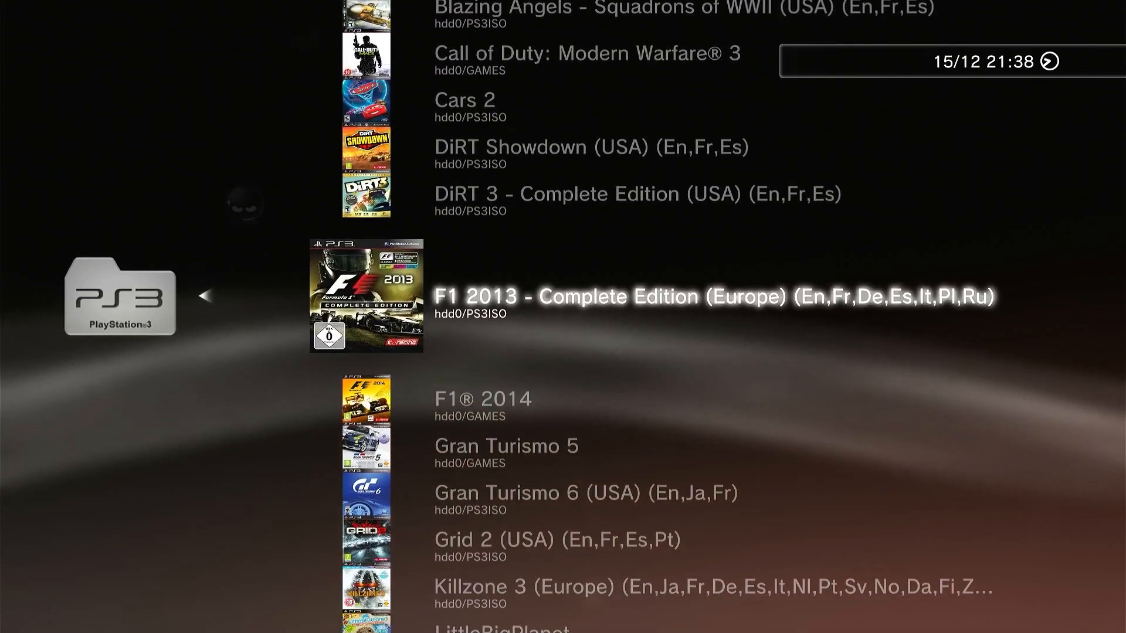
{"action": "scroll", "scroll_direction": "down", "scroll_amount": 3}
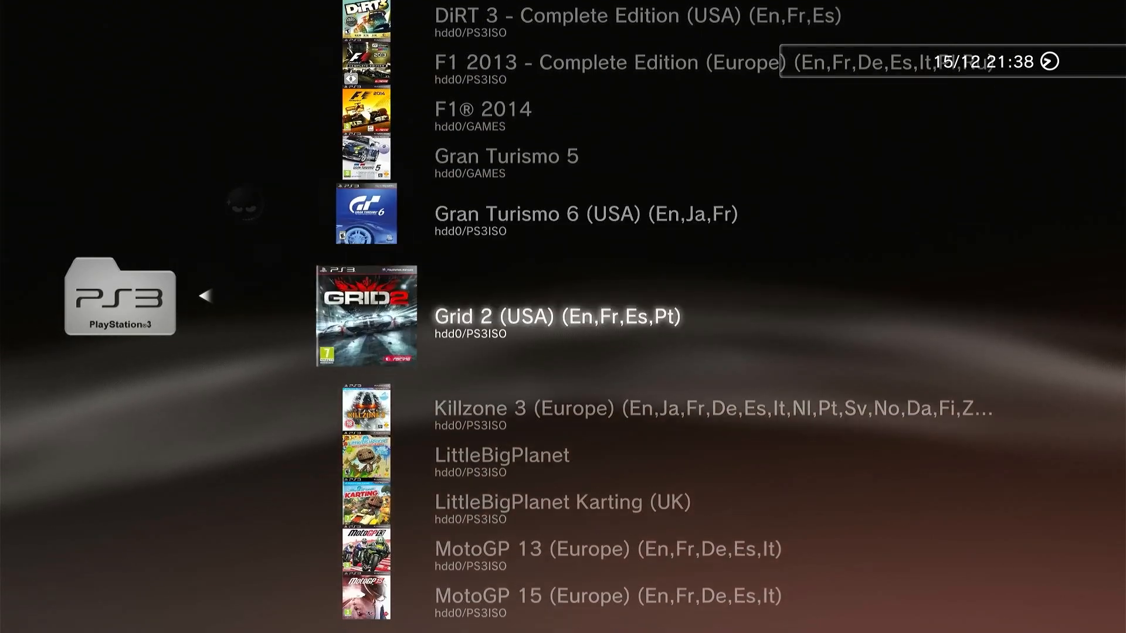
{"action": "scroll", "scroll_direction": "down", "scroll_amount": 3}
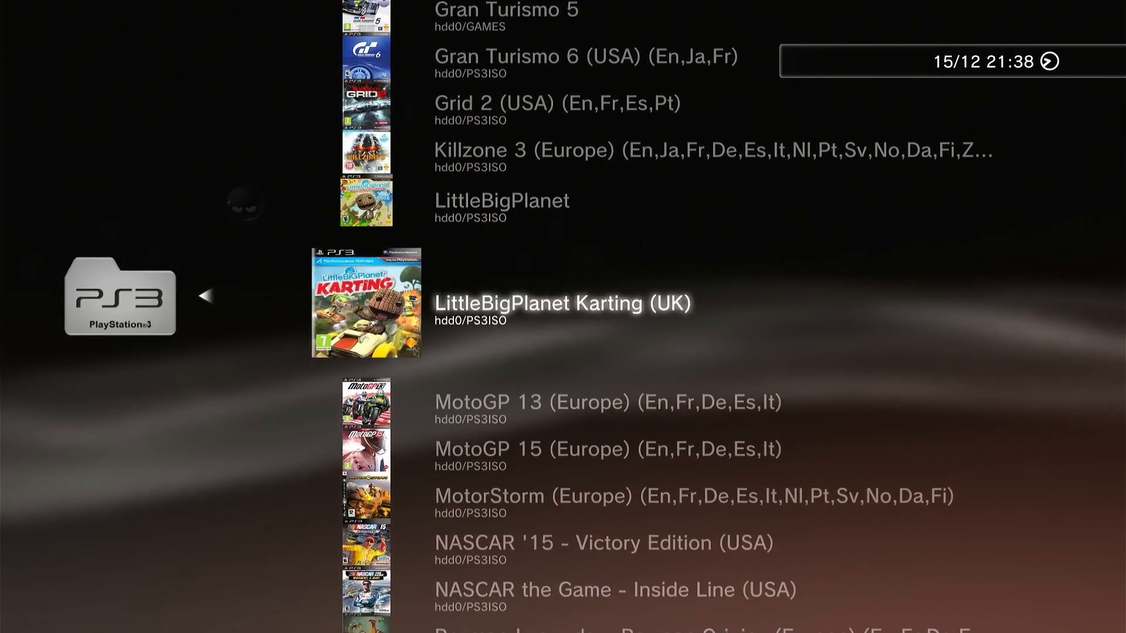
{"action": "scroll", "scroll_direction": "down", "scroll_amount": 3}
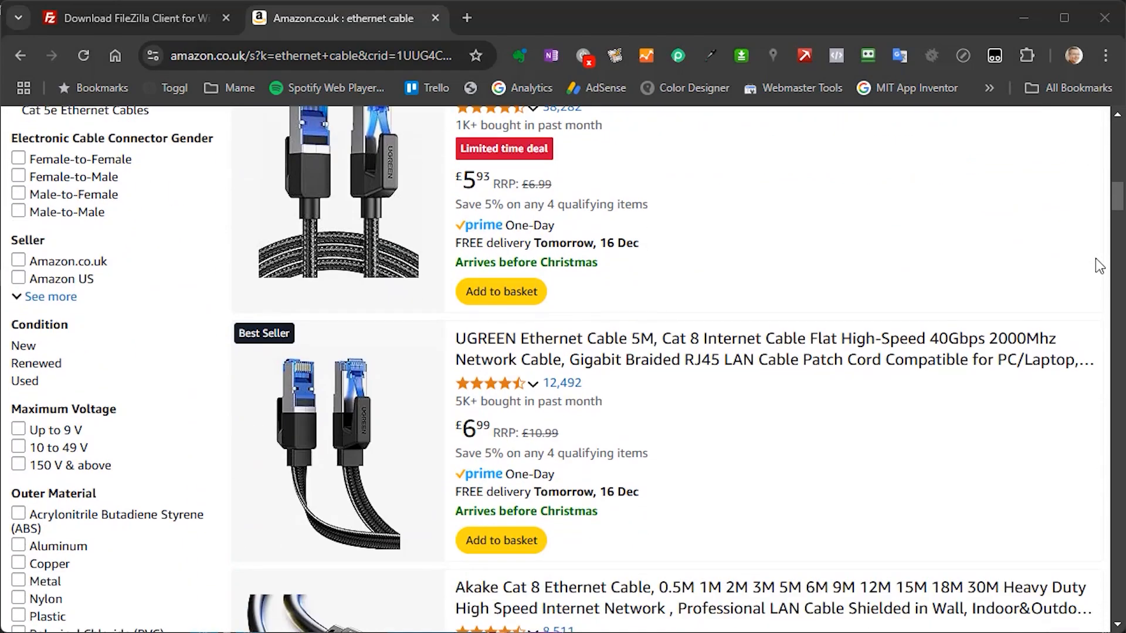
{"action": "scroll", "scroll_direction": "down", "scroll_amount": 3}
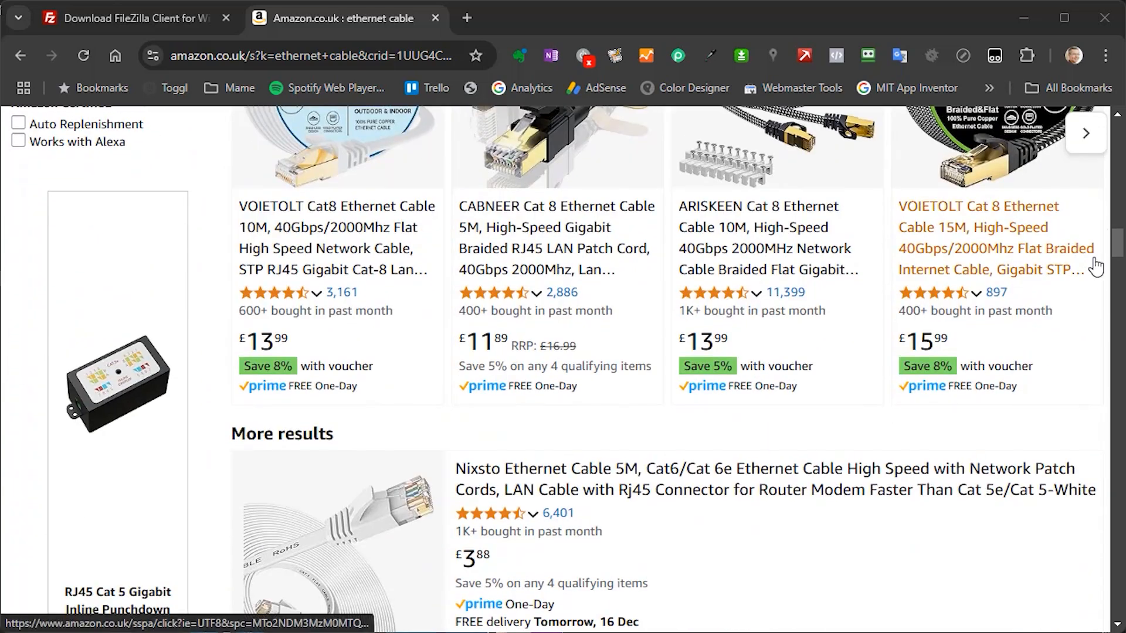
{"action": "scroll", "scroll_direction": "down", "scroll_amount": 3}
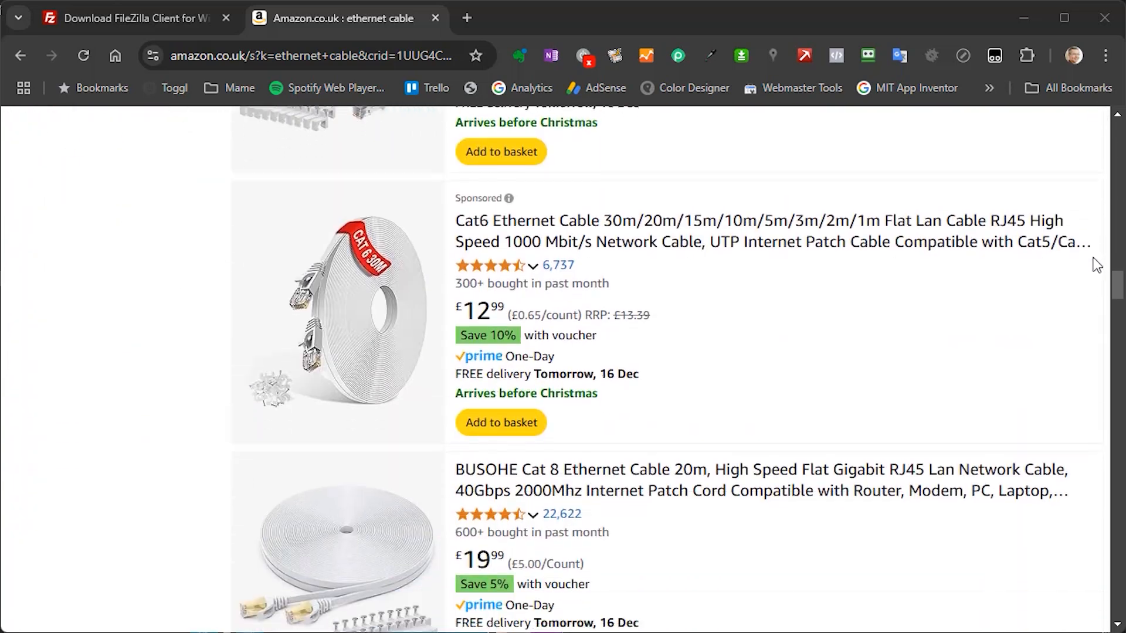
{"action": "scroll", "scroll_direction": "down", "scroll_amount": 3}
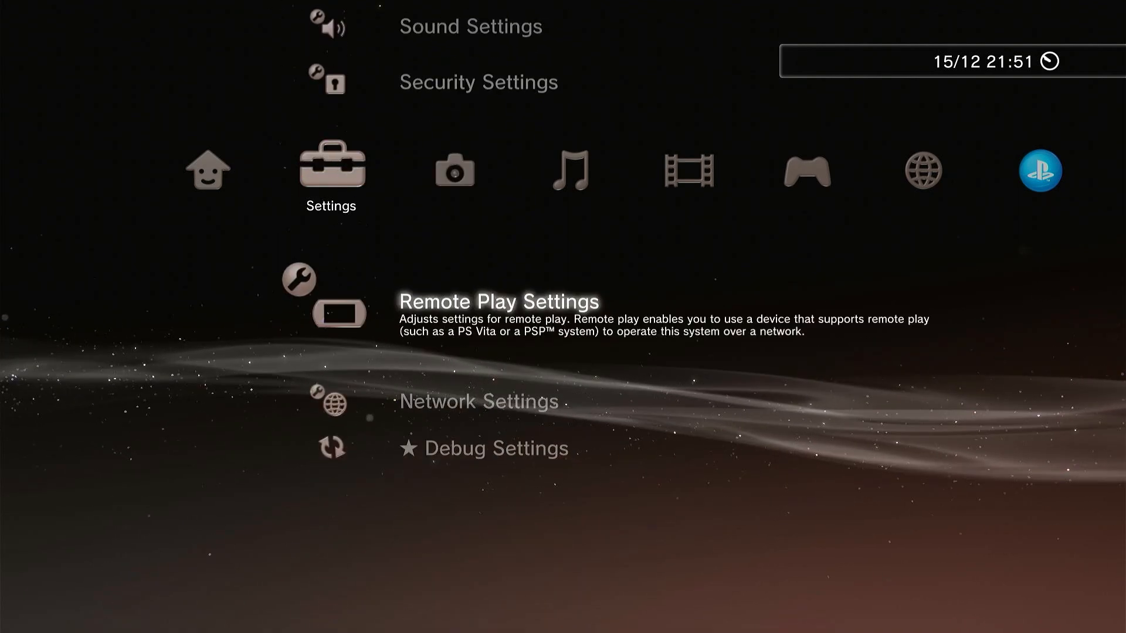
Run the internet connection test, with IP address and connection both succeeding, and close the results.
{"action": "key", "text": "Down"}
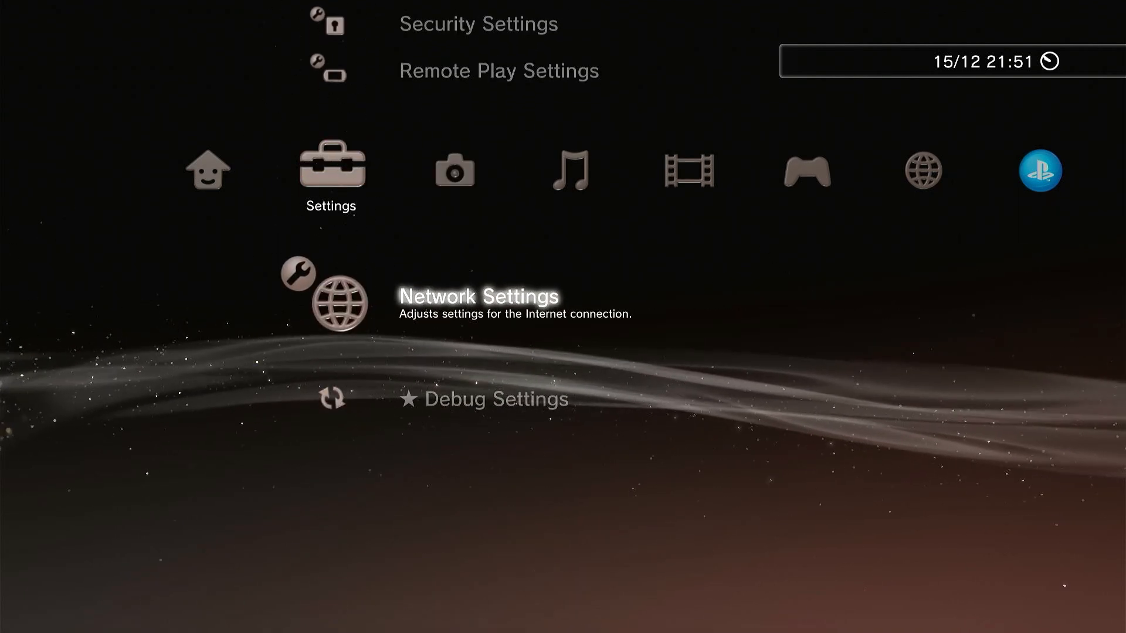
{"action": "key", "text": "Enter"}
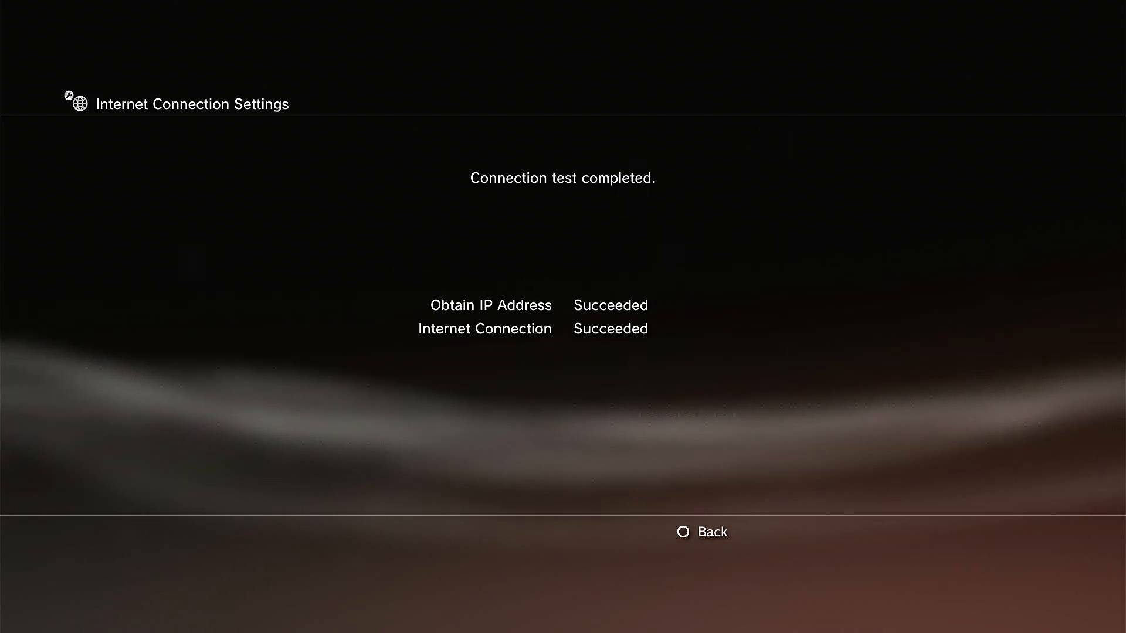
{"action": "left_click", "coordinate": [682, 532]}
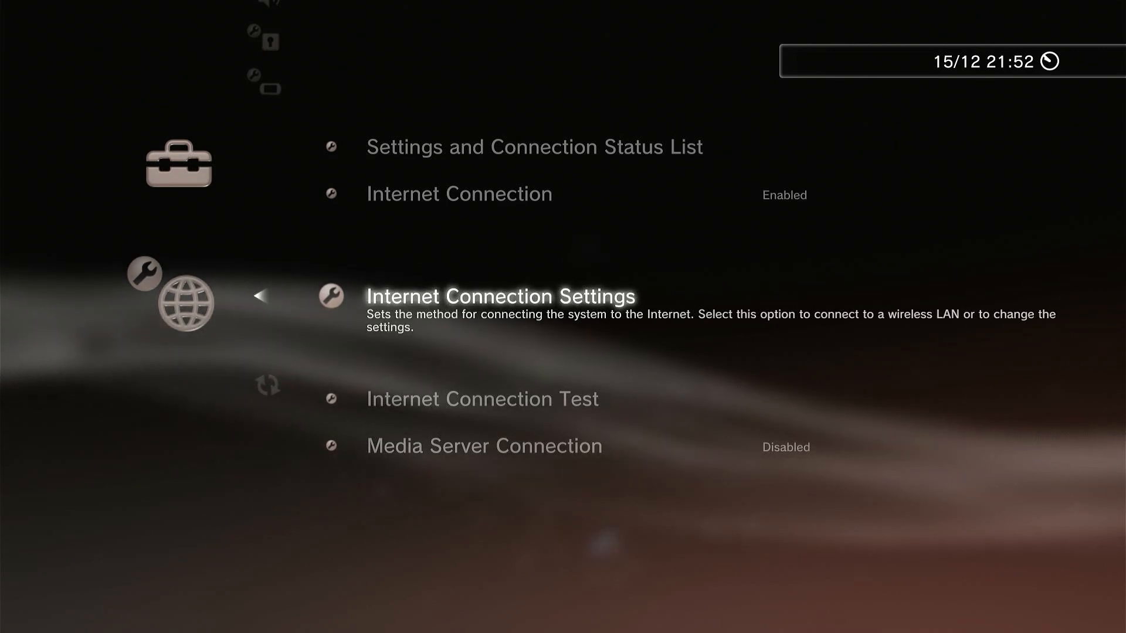
Move up the Network Settings list to highlight Internet Connection.
{"action": "key", "text": "Up"}
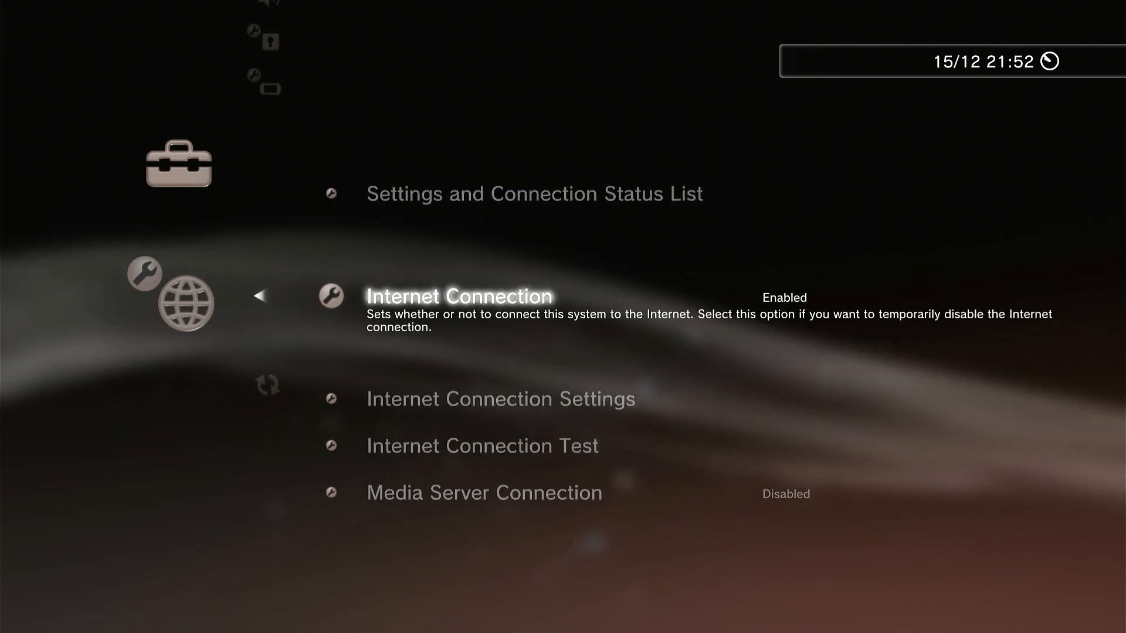
{"action": "key", "text": "Up"}
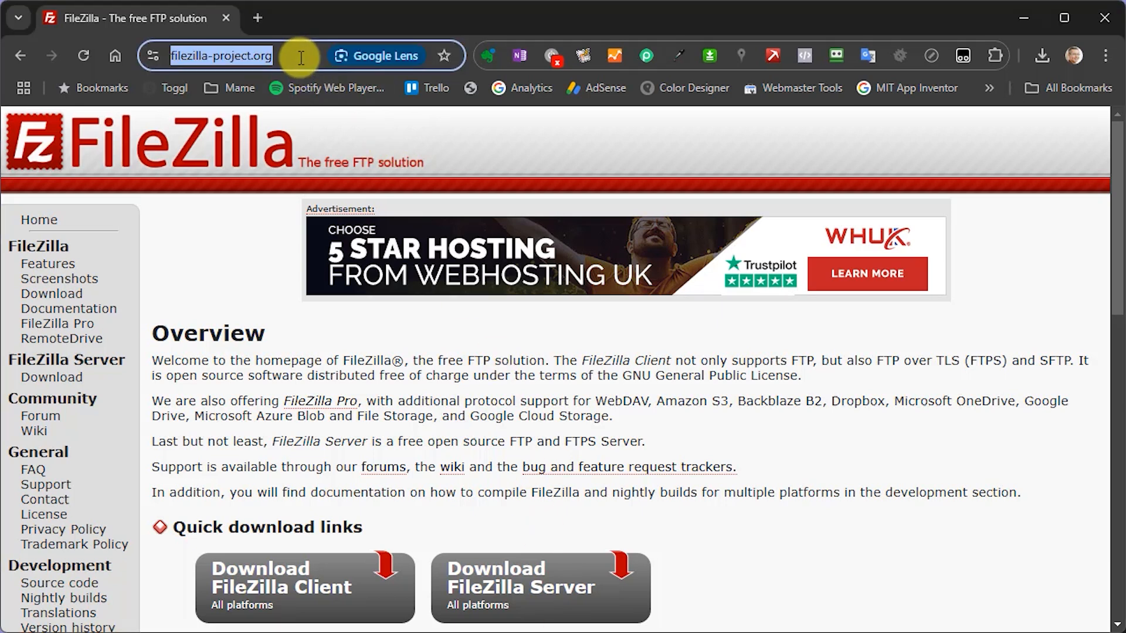
{"action": "mouse_move", "coordinate": [263, 198]}
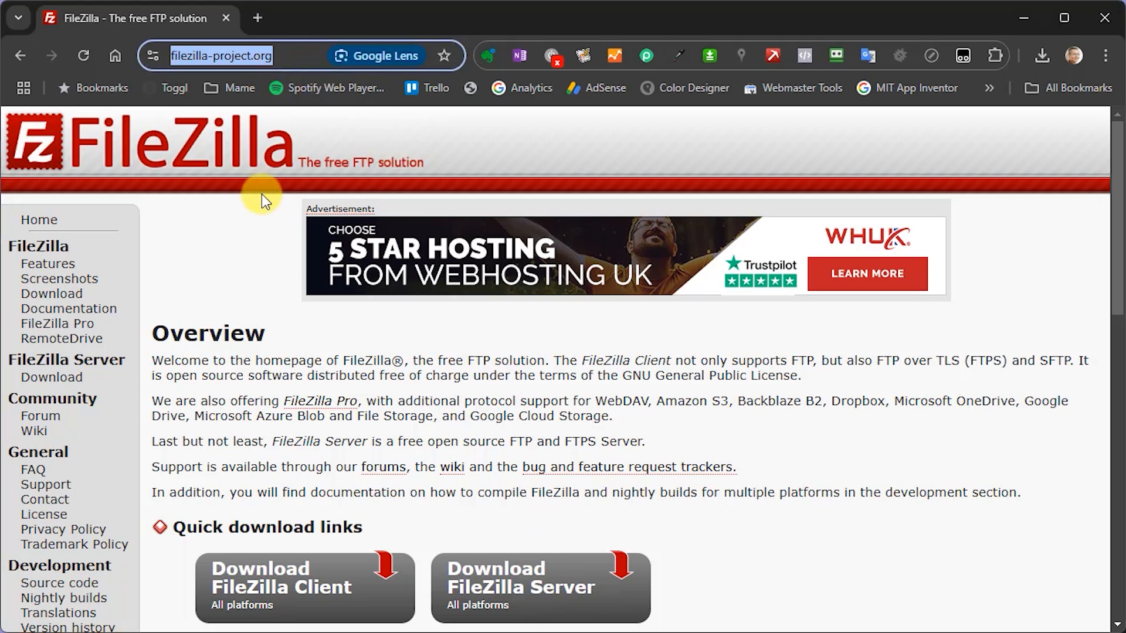
{"action": "mouse_move", "coordinate": [336, 300]}
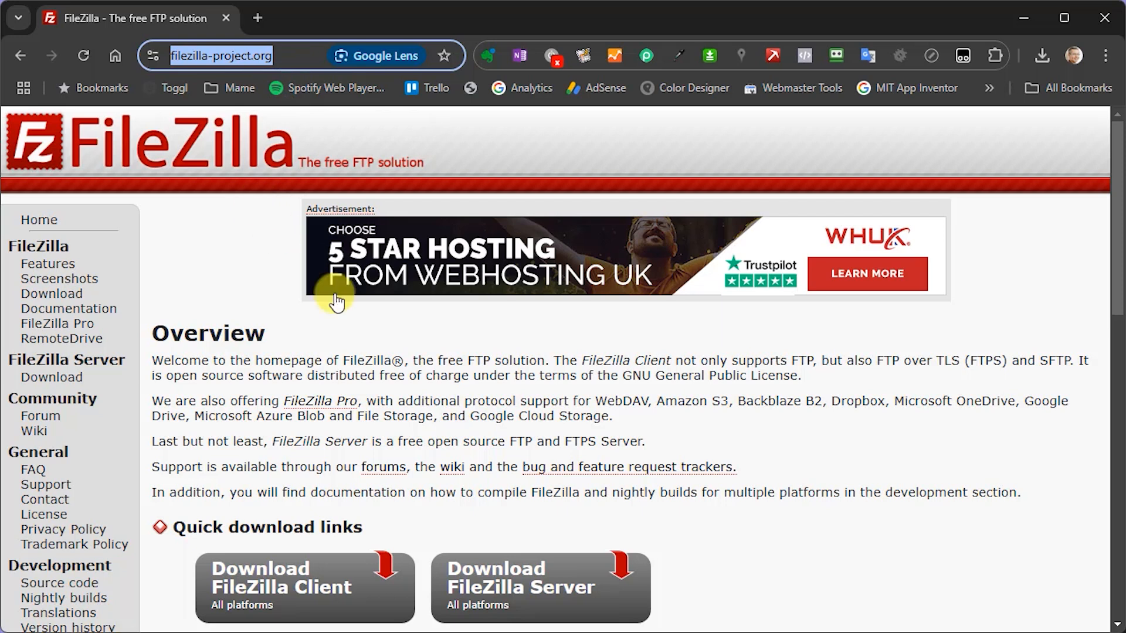
Download the free Windows FileZilla Client installer from the FileZilla project site.
{"action": "scroll", "scroll_direction": "down", "scroll_amount": 3}
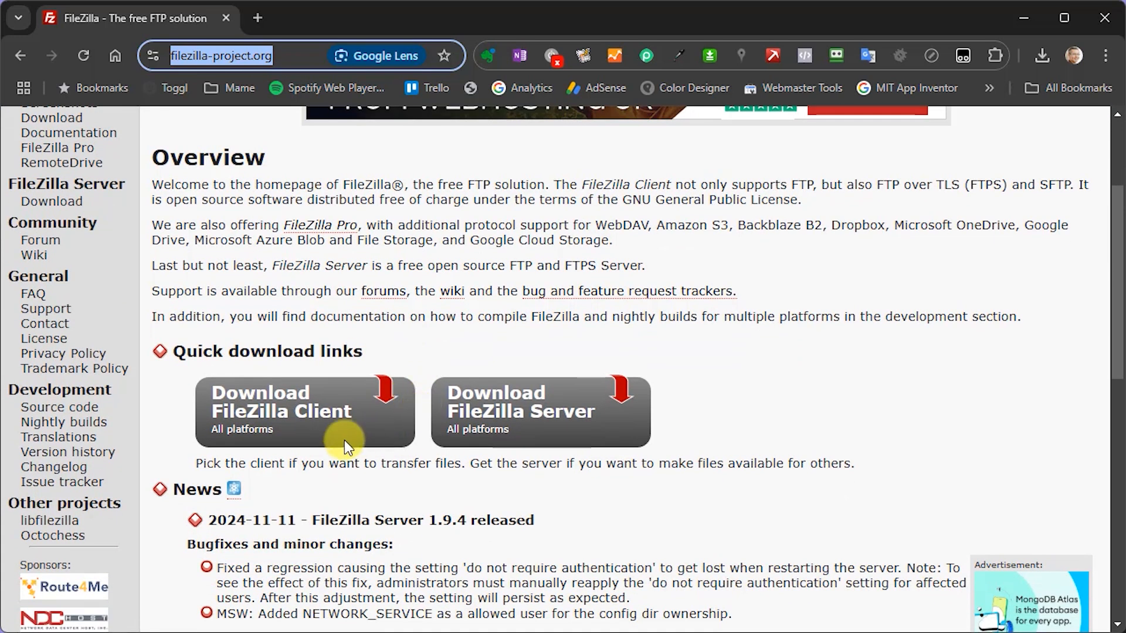
{"action": "mouse_move", "coordinate": [316, 422]}
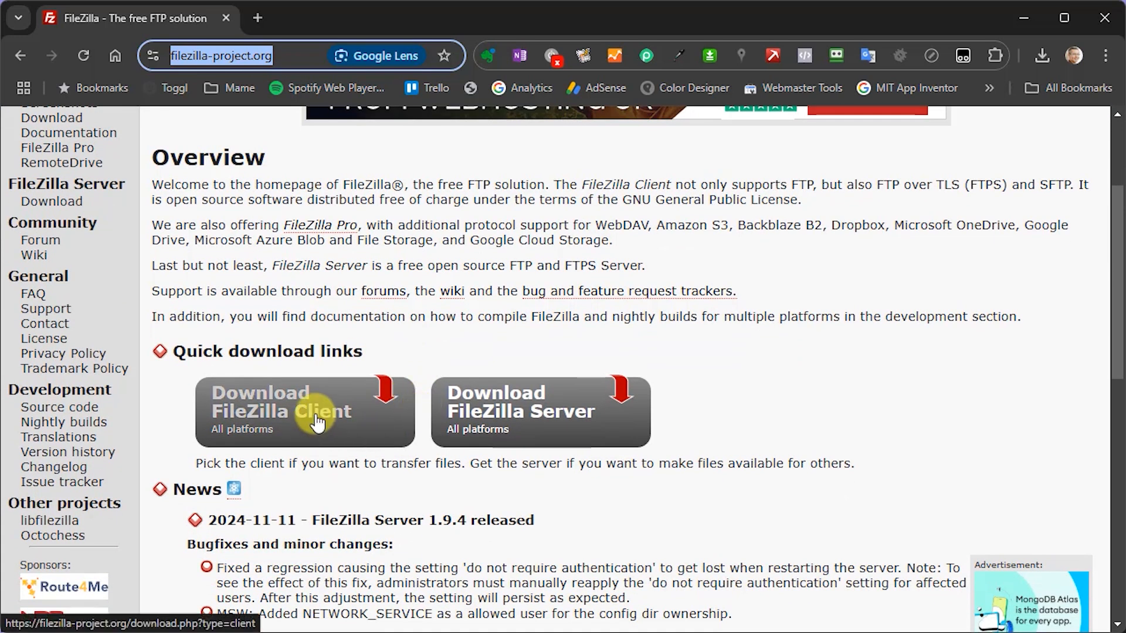
{"action": "left_click", "coordinate": [315, 420]}
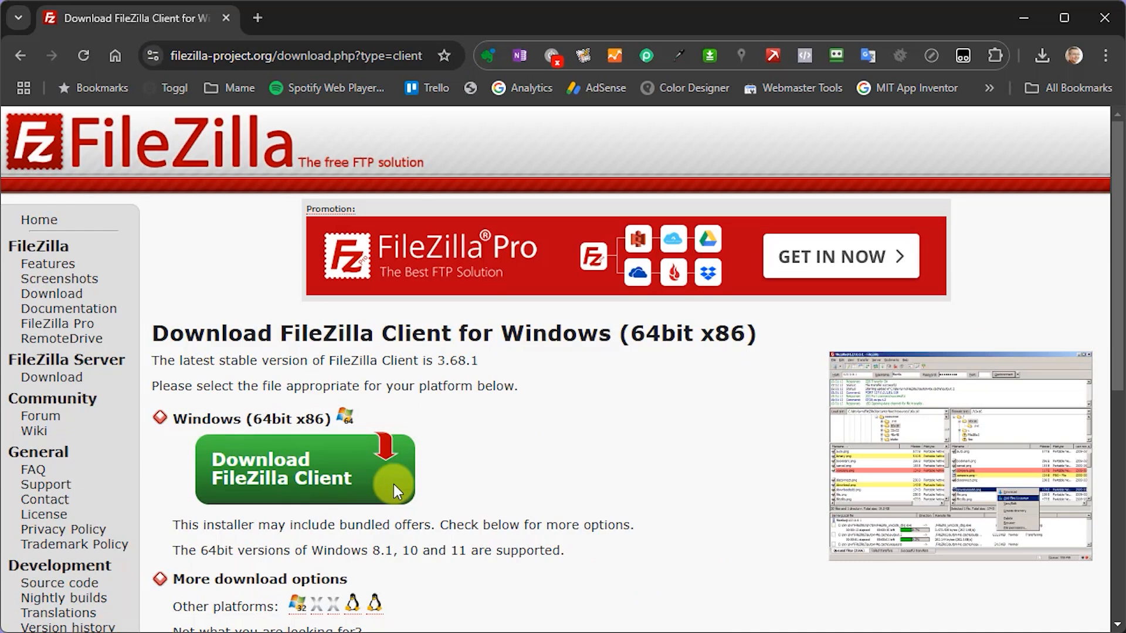
{"action": "left_click", "coordinate": [304, 472]}
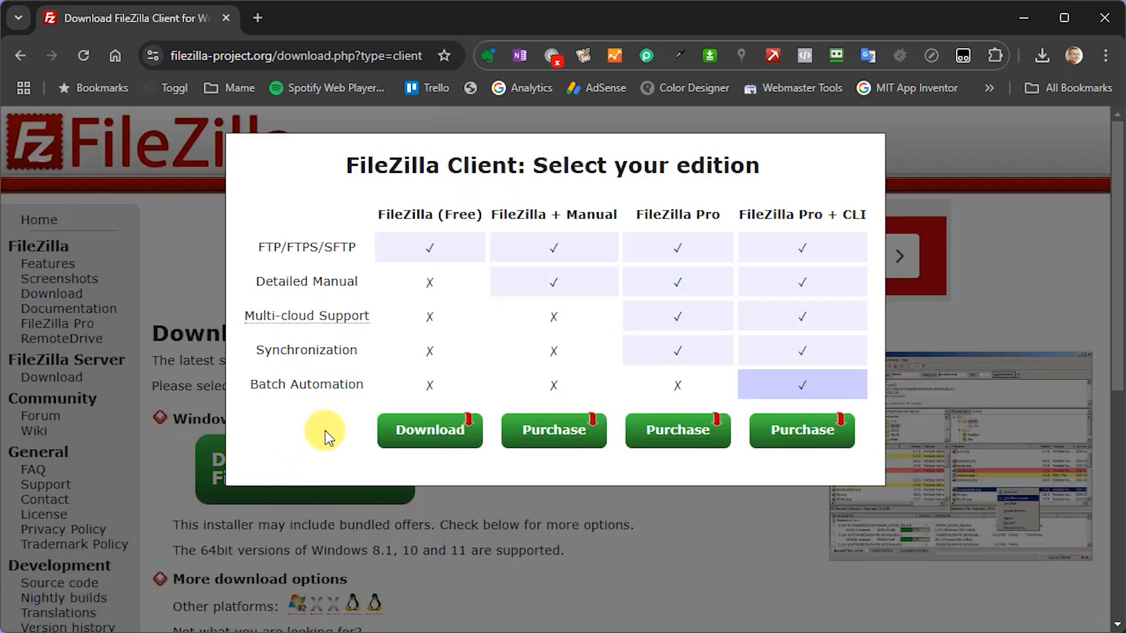
{"action": "mouse_move", "coordinate": [419, 208]}
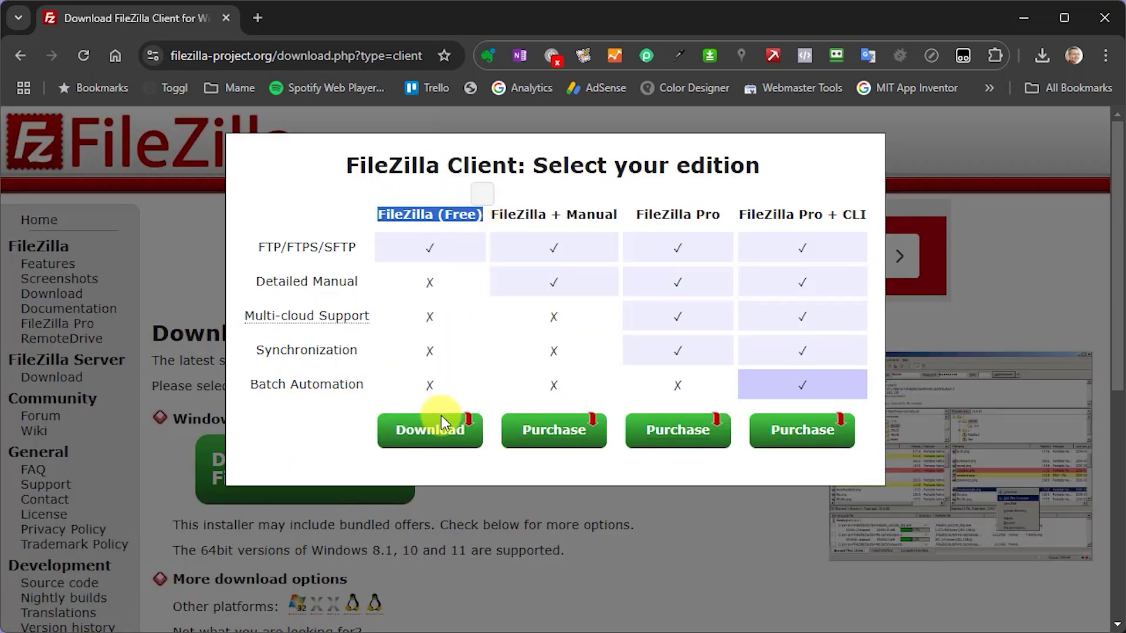
{"action": "left_click", "coordinate": [430, 430]}
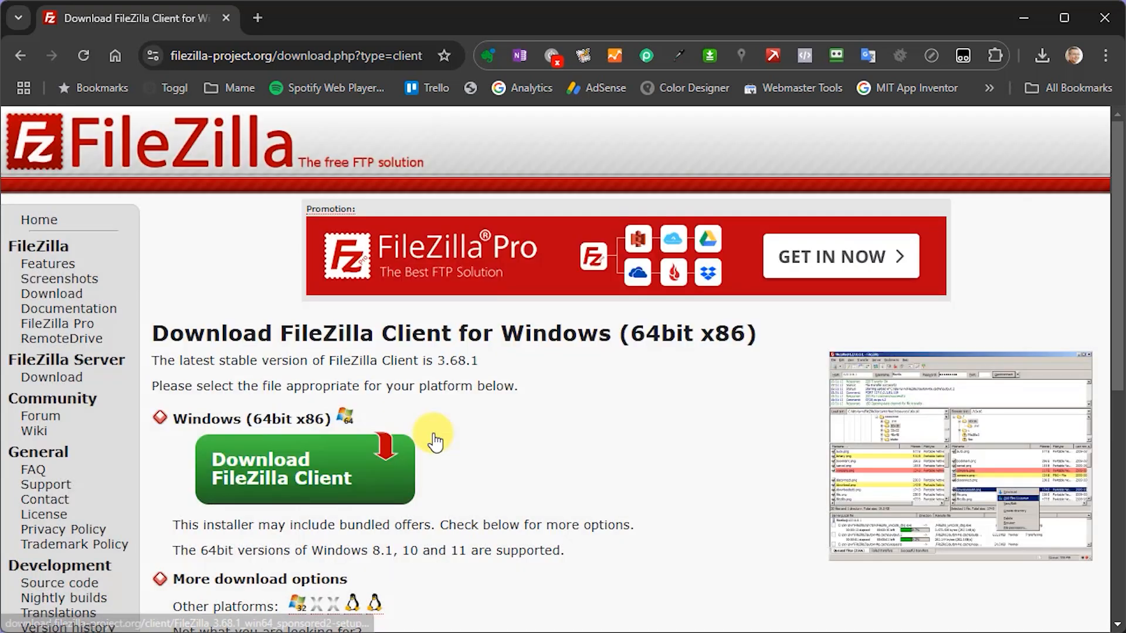
{"action": "left_click", "coordinate": [301, 469]}
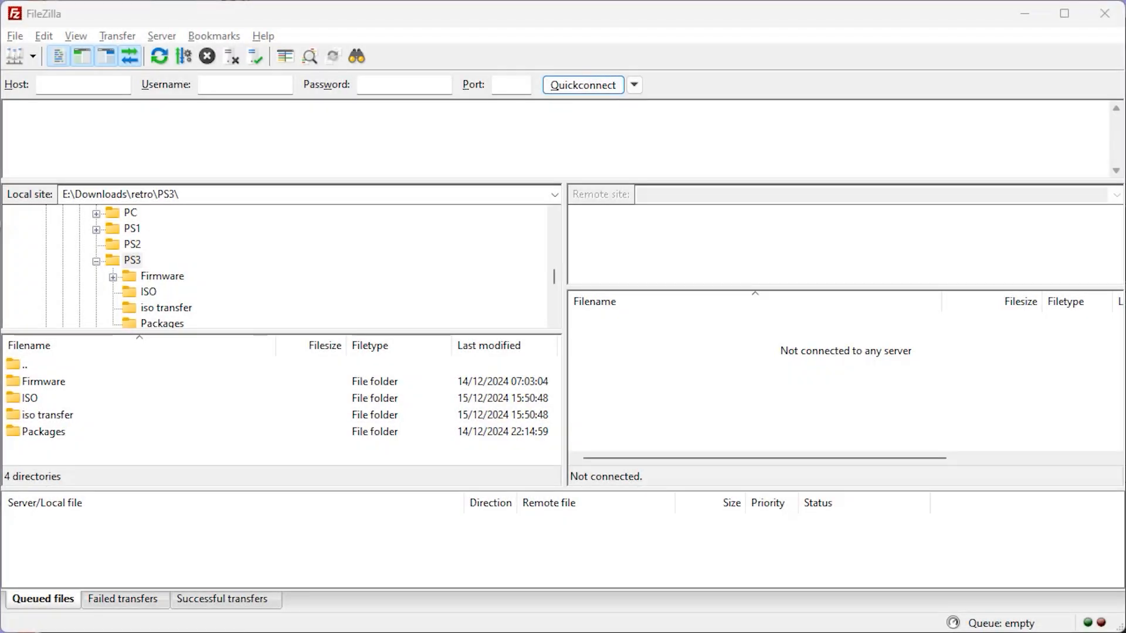
{"action": "mouse_move", "coordinate": [339, 524]}
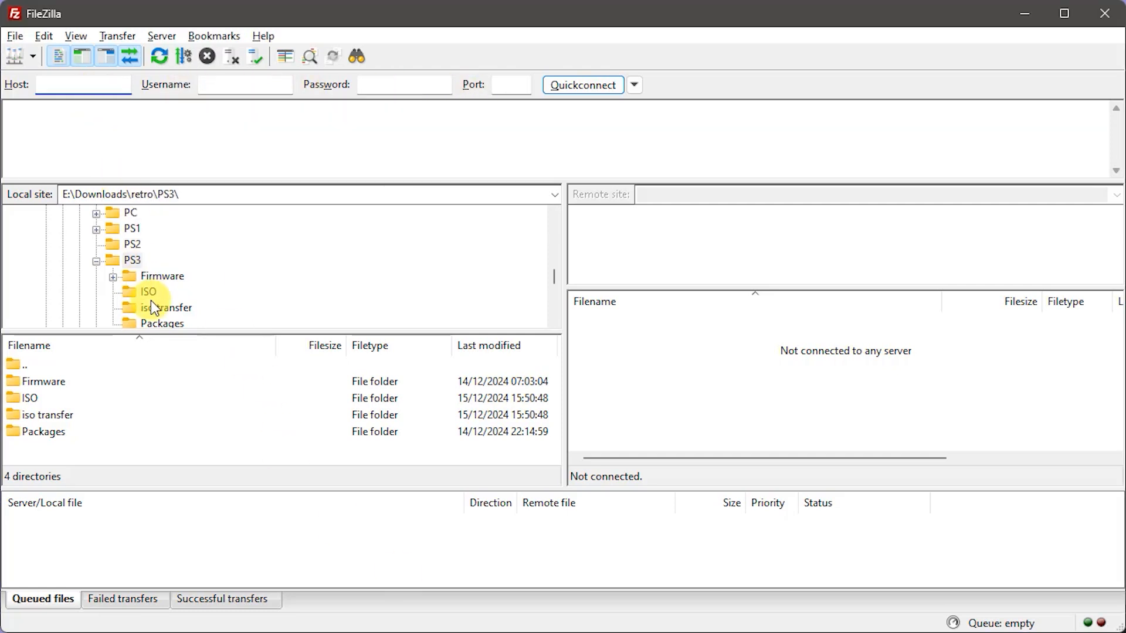
Quickconnect FileZilla to the PS3 at 192.168.0.24, listing its root folders including dev_hdd0.
{"action": "type", "text": "192.168.0.24"}
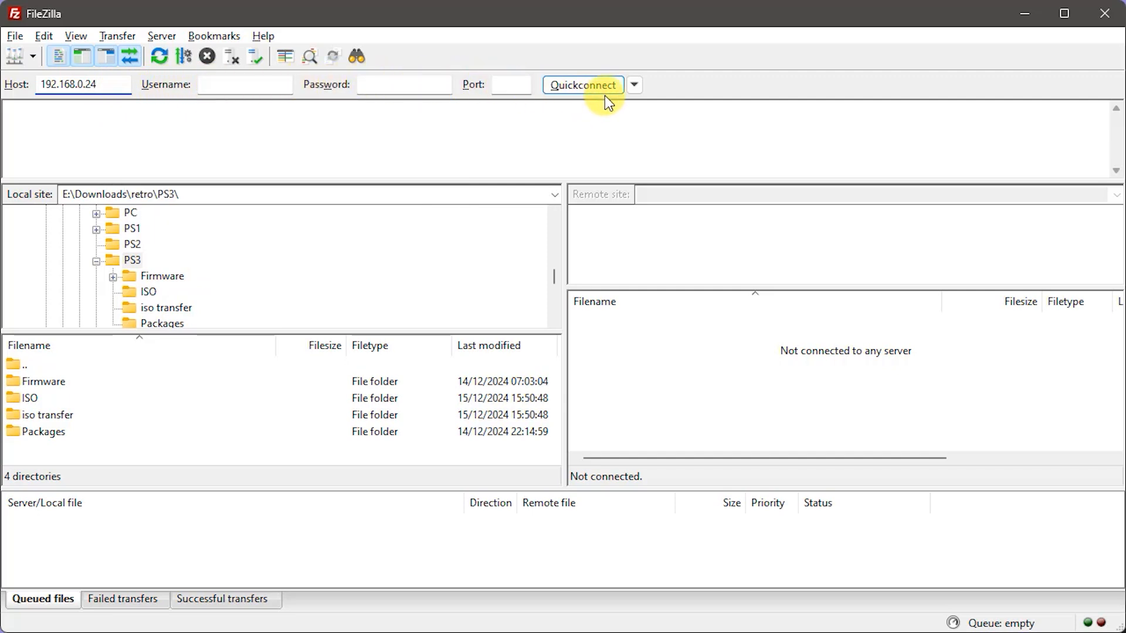
{"action": "left_click", "coordinate": [583, 85]}
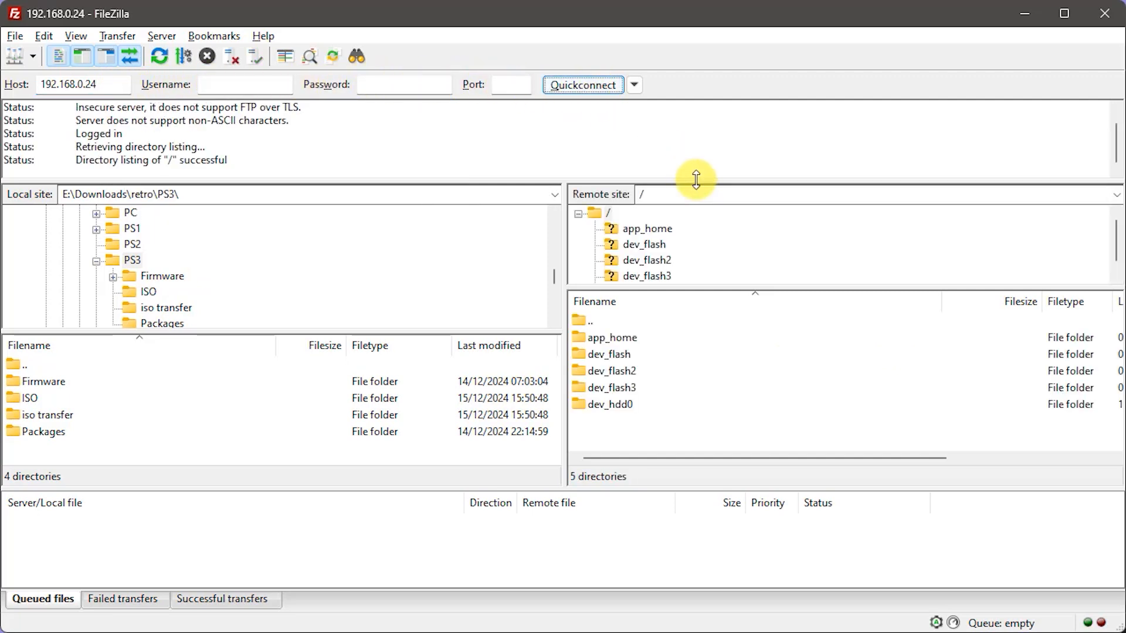
{"action": "mouse_move", "coordinate": [722, 210]}
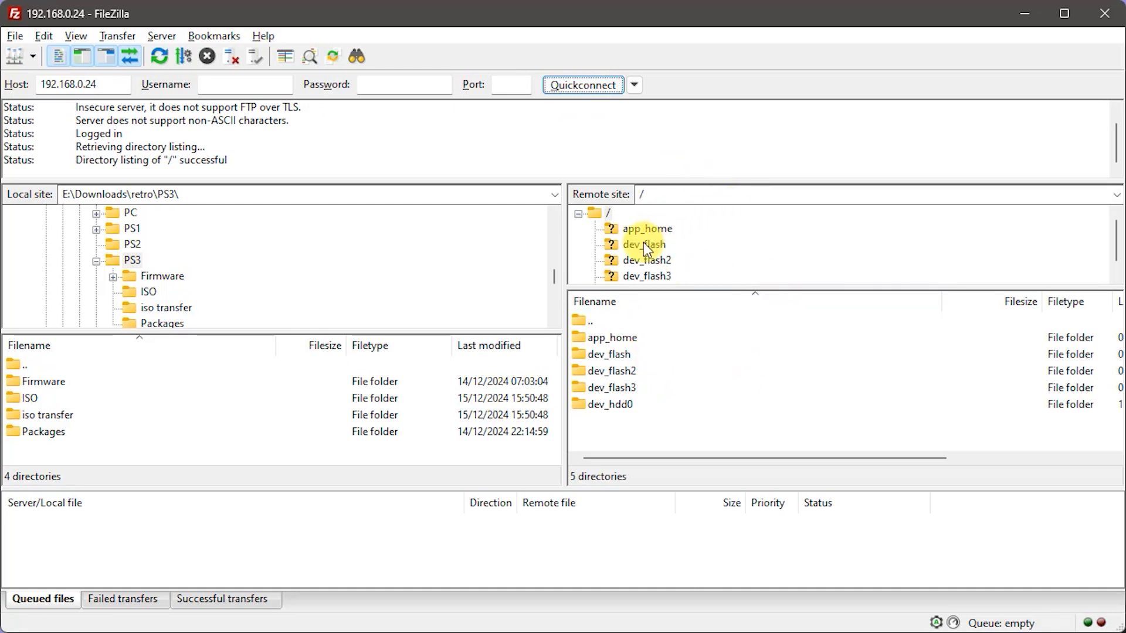
{"action": "mouse_move", "coordinate": [655, 388]}
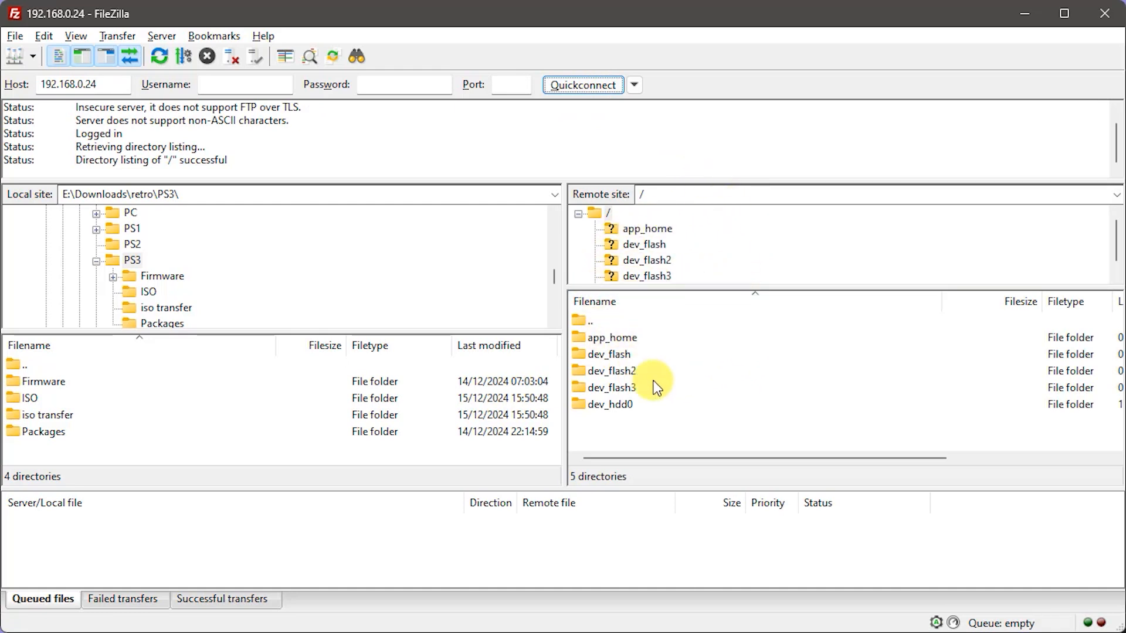
{"action": "mouse_move", "coordinate": [748, 378]}
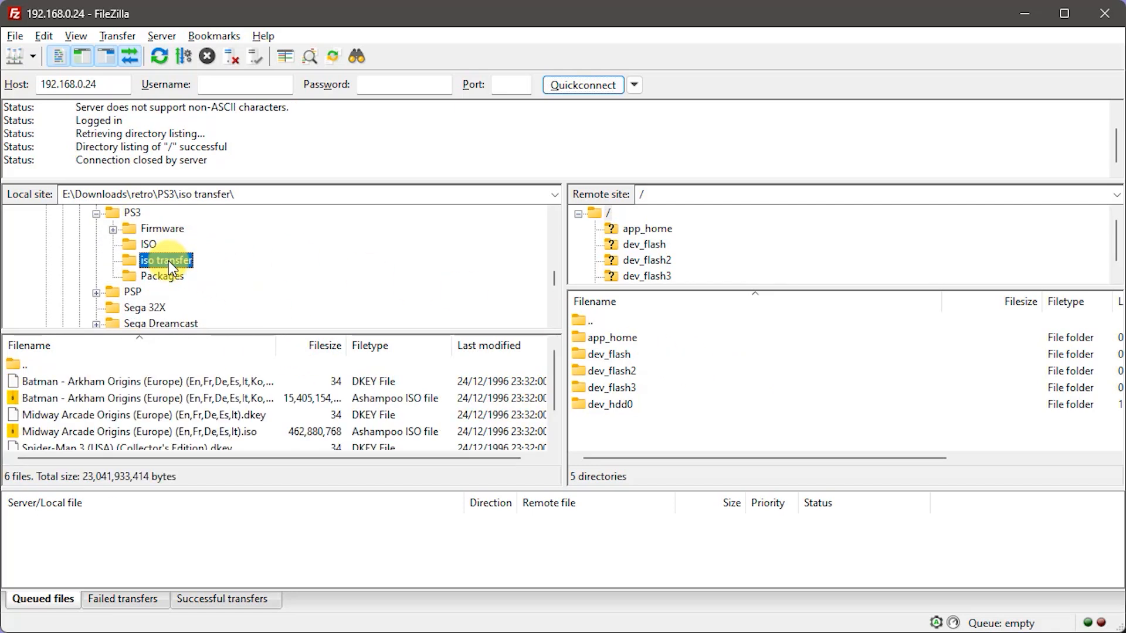
{"action": "mouse_move", "coordinate": [739, 254]}
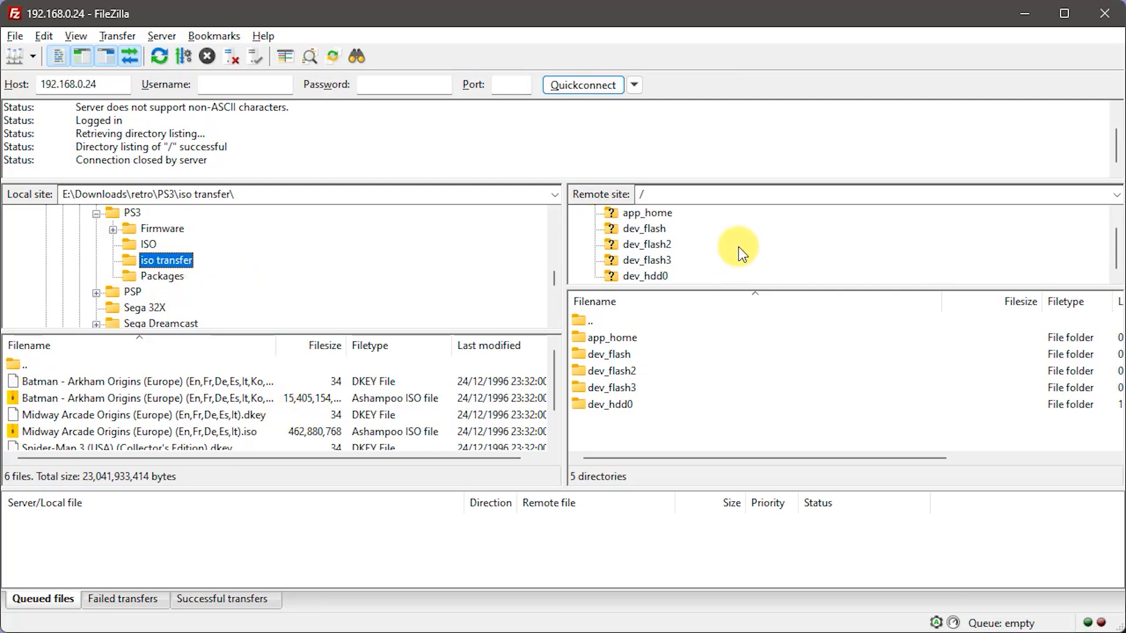
{"action": "mouse_move", "coordinate": [748, 251]}
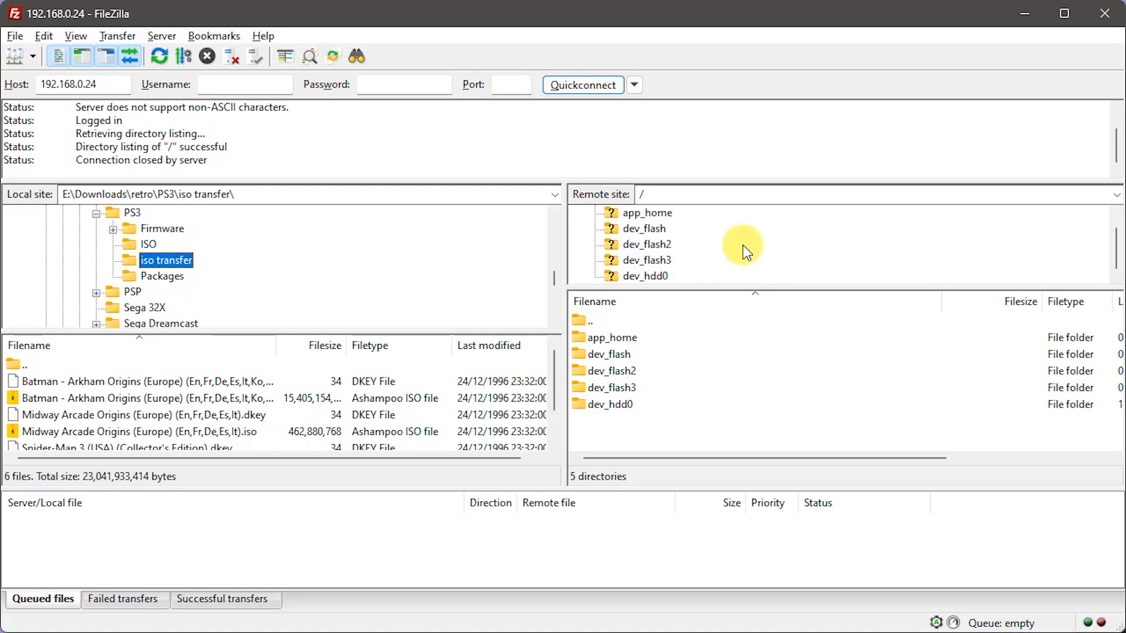
{"action": "mouse_move", "coordinate": [693, 268]}
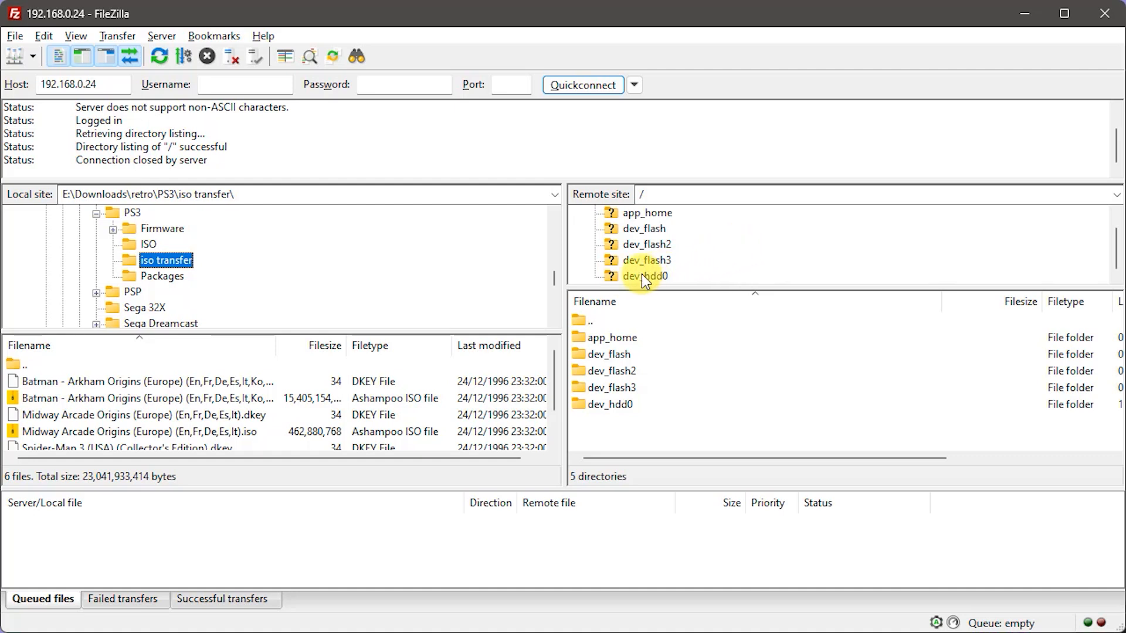
{"action": "mouse_move", "coordinate": [655, 285]}
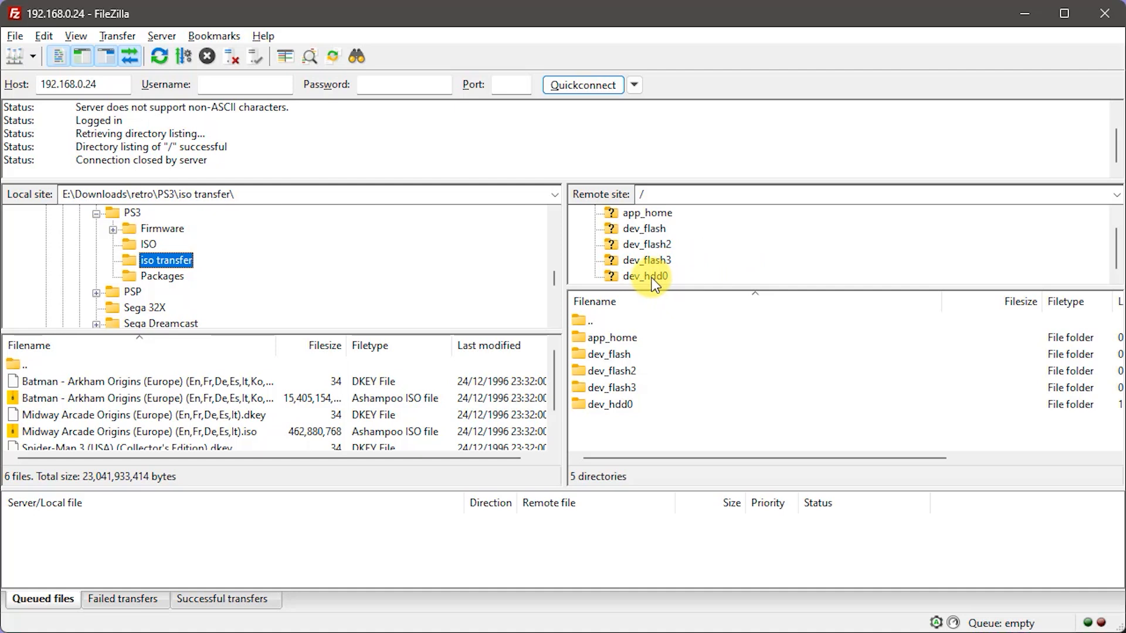
Browse the remote side to /dev_hdd0/PS3ISO, listing its 71 game files.
{"action": "double_click", "coordinate": [645, 277]}
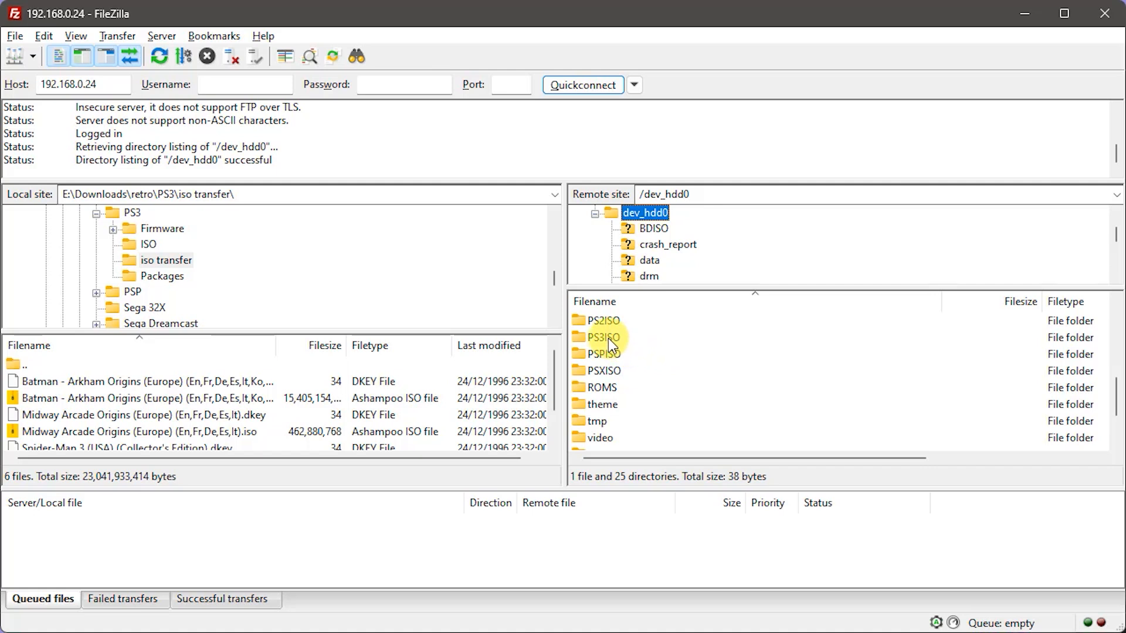
{"action": "double_click", "coordinate": [603, 338]}
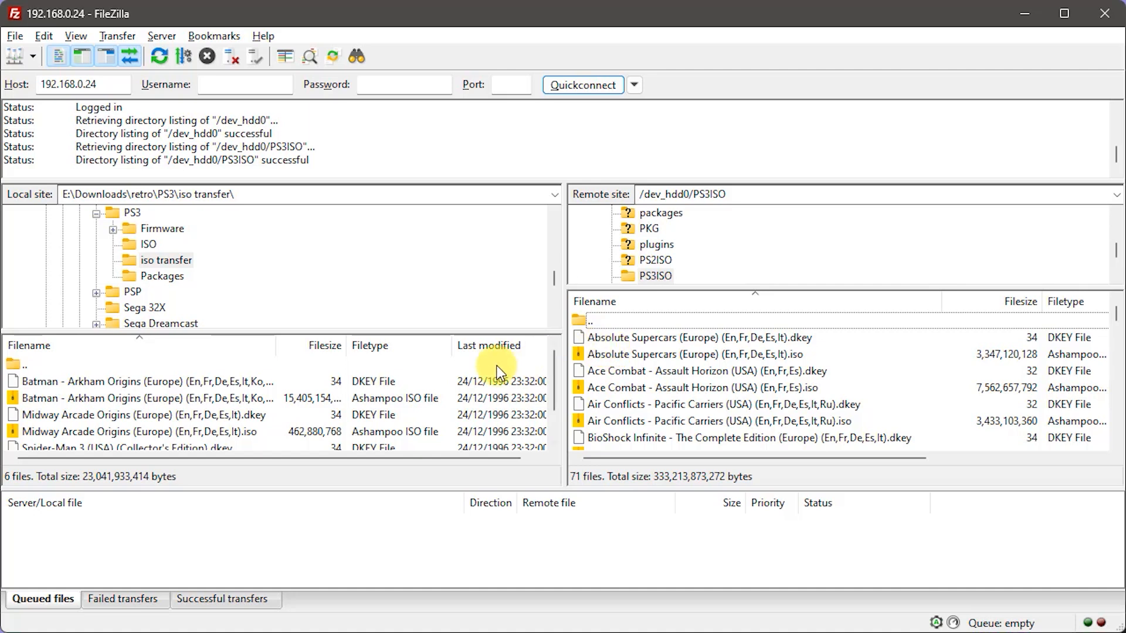
Widen the local Filename column and select the Batman - Arkham Origins ISO and DKEY for upload.
{"action": "left_click_drag", "start_coordinate": [343, 345], "coordinate": [324, 347]}
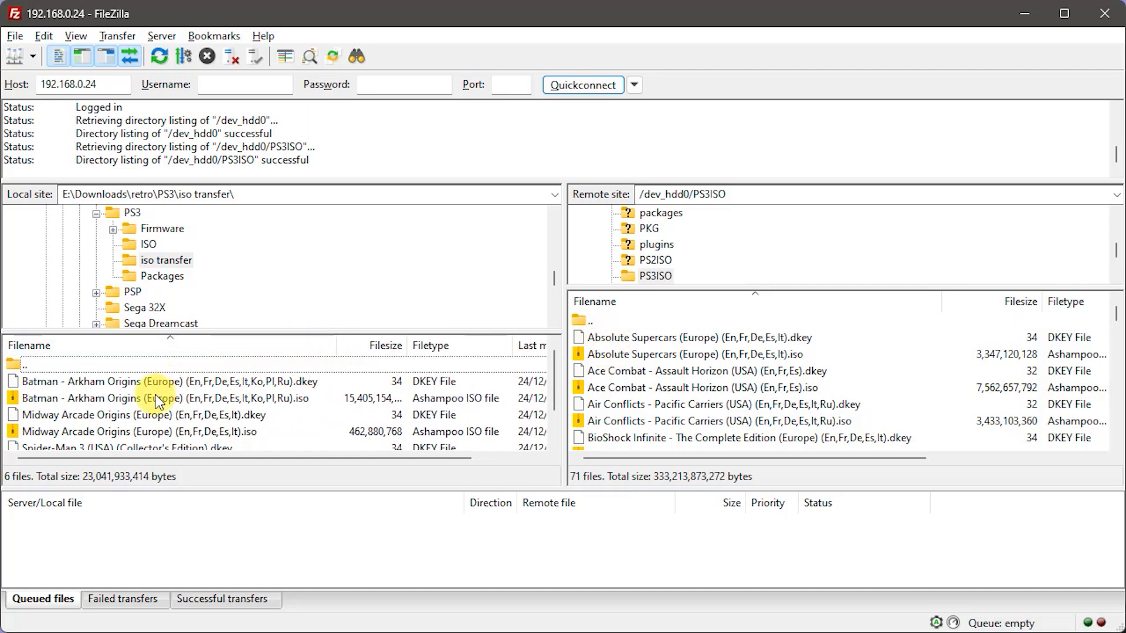
{"action": "left_click", "coordinate": [159, 399]}
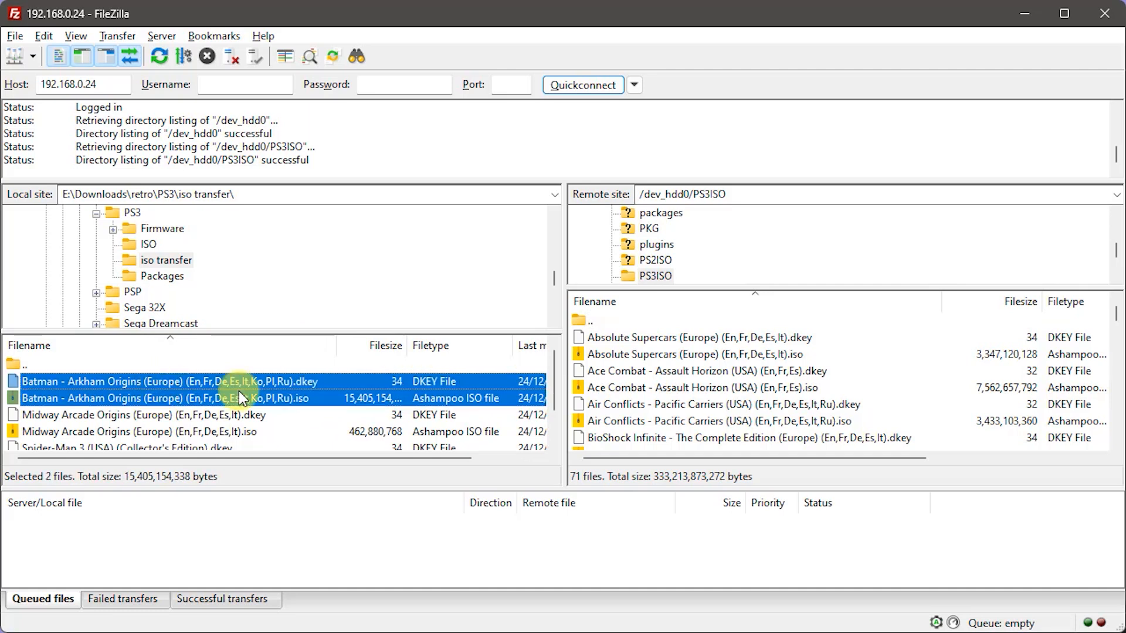
{"action": "mouse_move", "coordinate": [339, 434]}
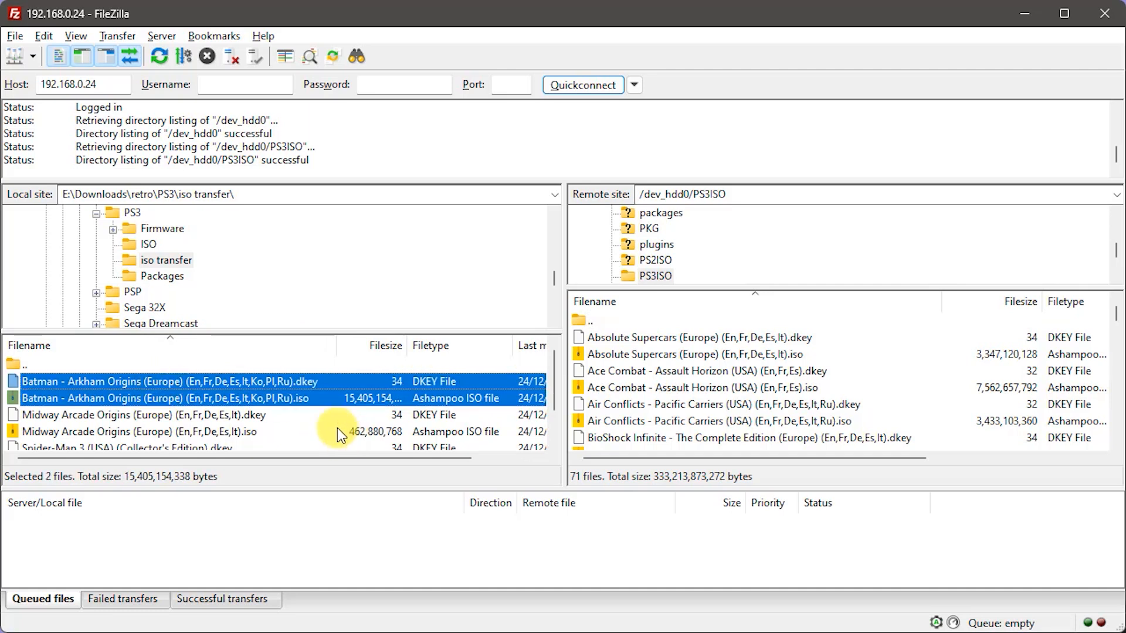
{"action": "mouse_move", "coordinate": [661, 410]}
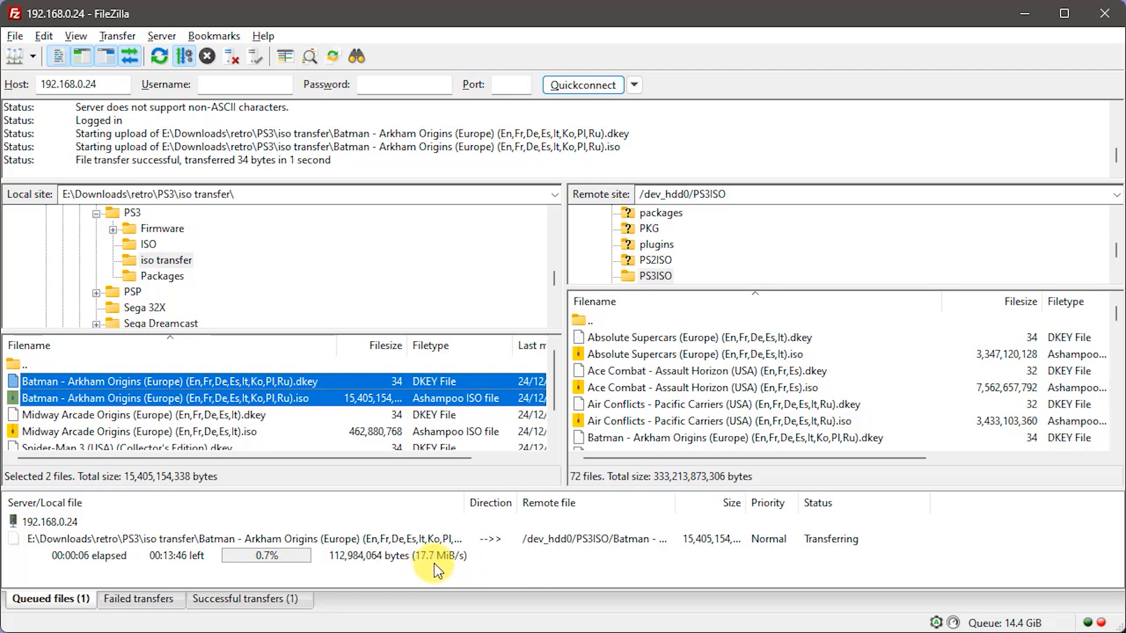
{"action": "mouse_move", "coordinate": [472, 574]}
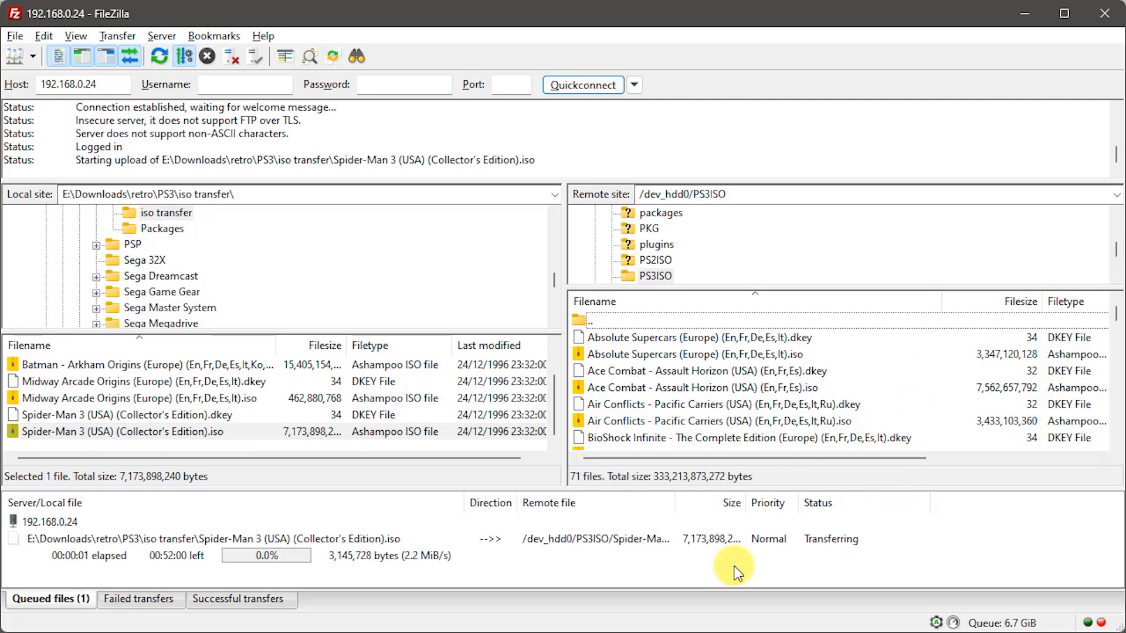
{"action": "mouse_move", "coordinate": [429, 582]}
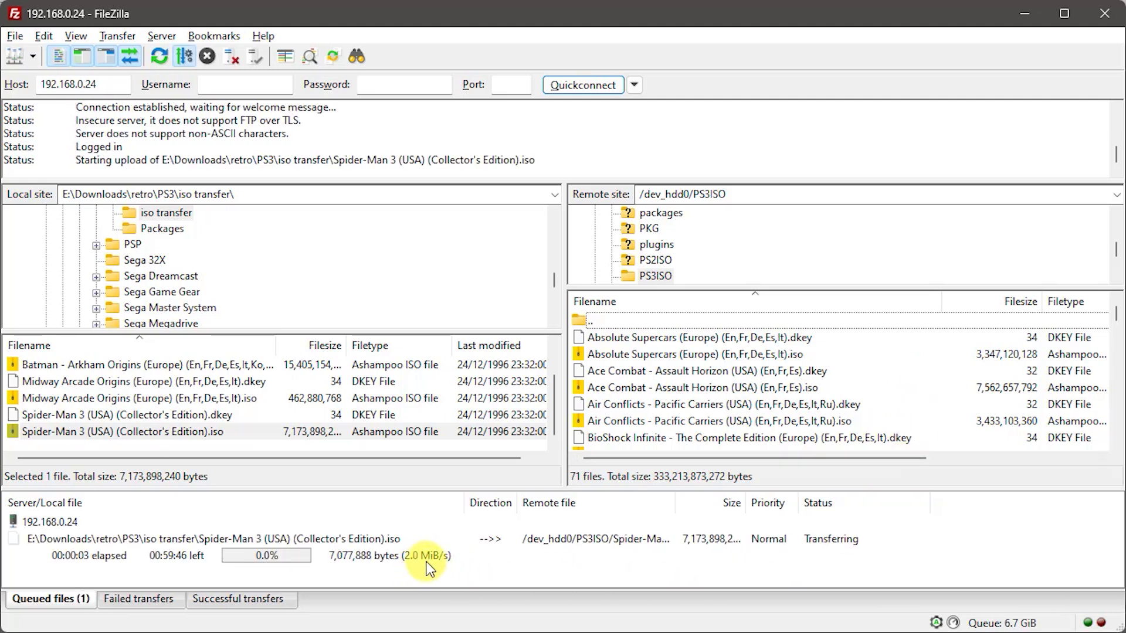
{"action": "mouse_move", "coordinate": [476, 581]}
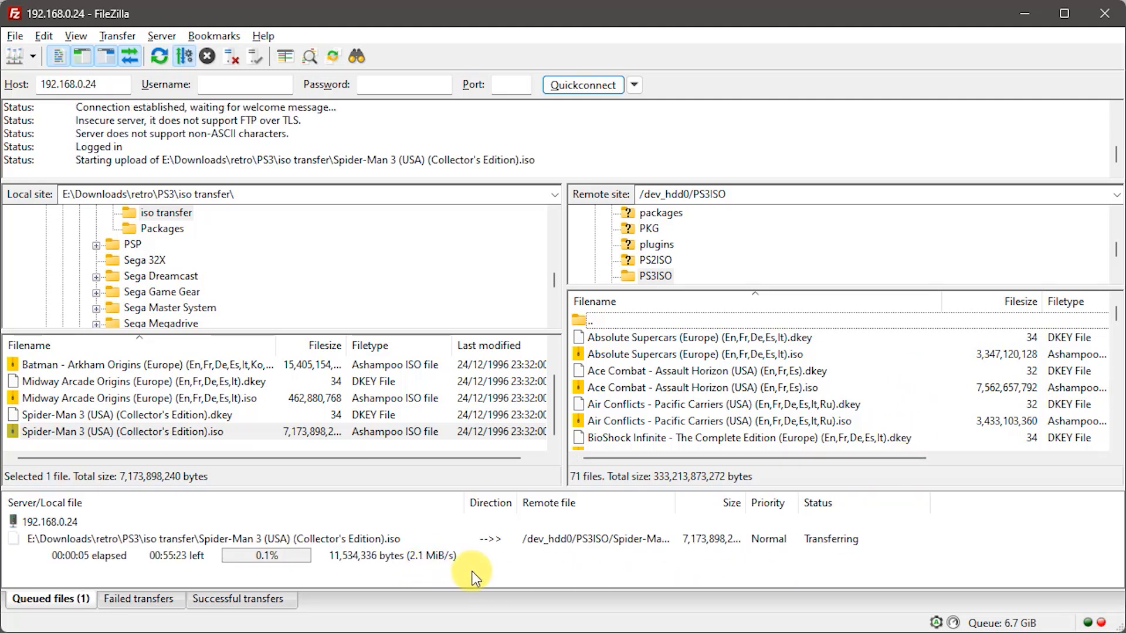